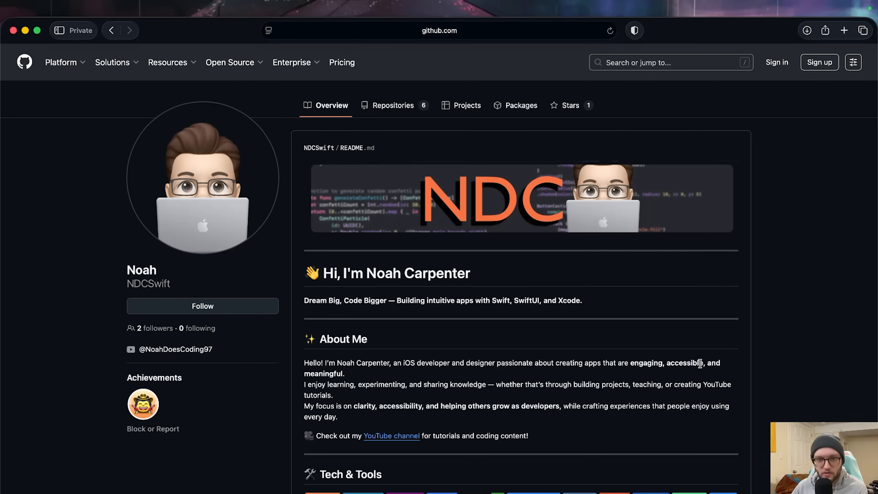
Start a new repository from the Create new menu on the NDCSwift profile page.
scroll(down, 3)
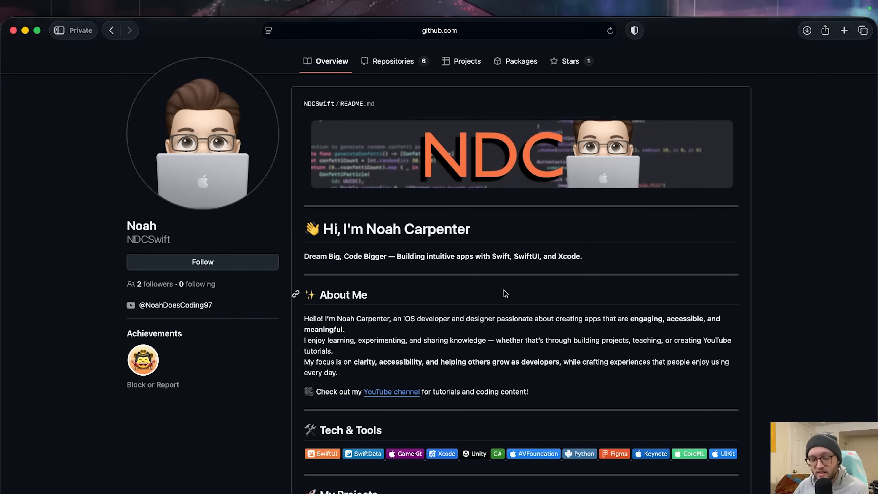
scroll(down, 3)
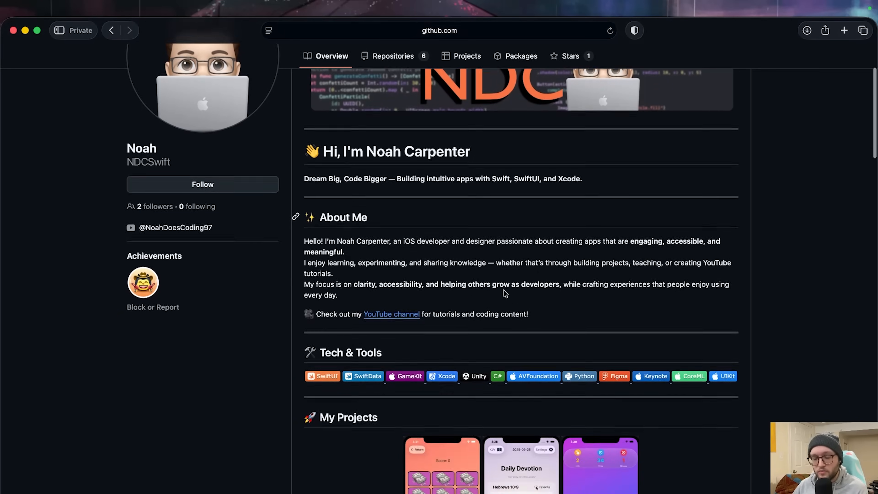
scroll(down, 3)
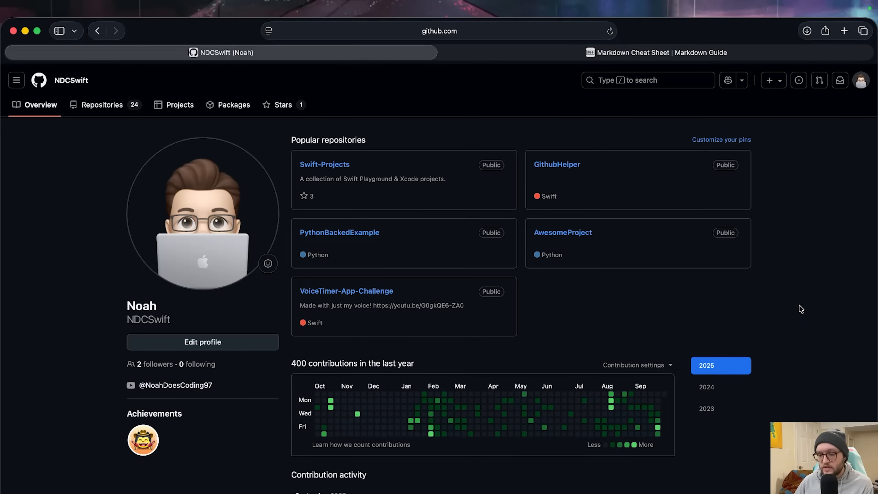
mouse_move(789, 314)
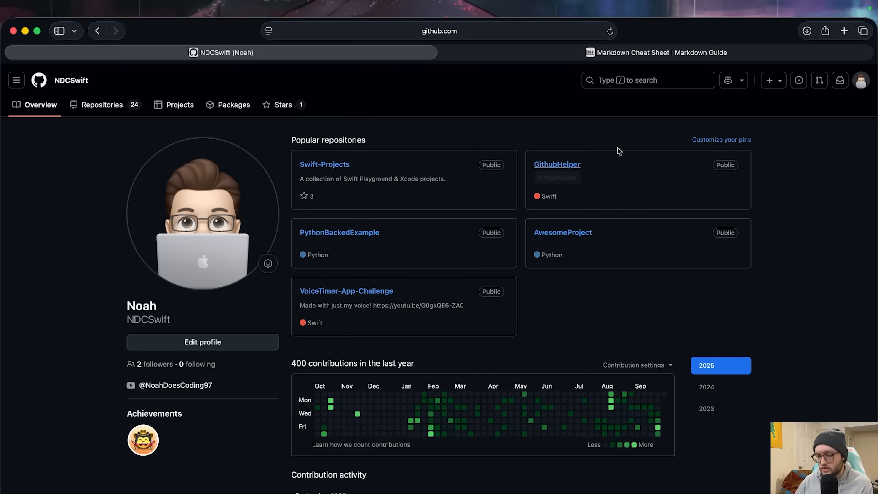
mouse_move(811, 162)
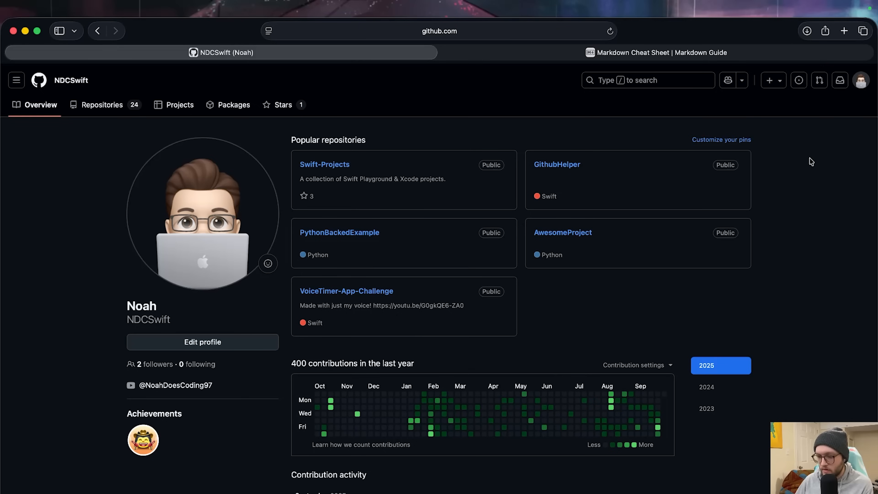
mouse_move(769, 80)
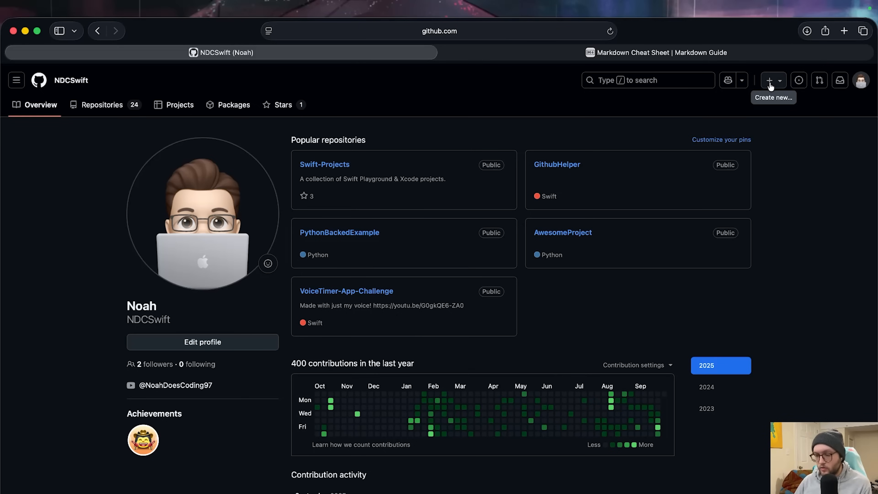
click(769, 80)
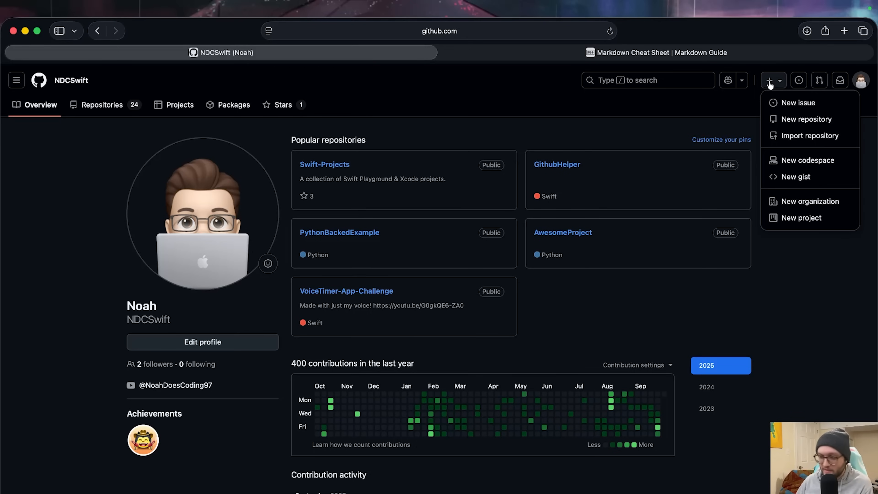
mouse_move(806, 120)
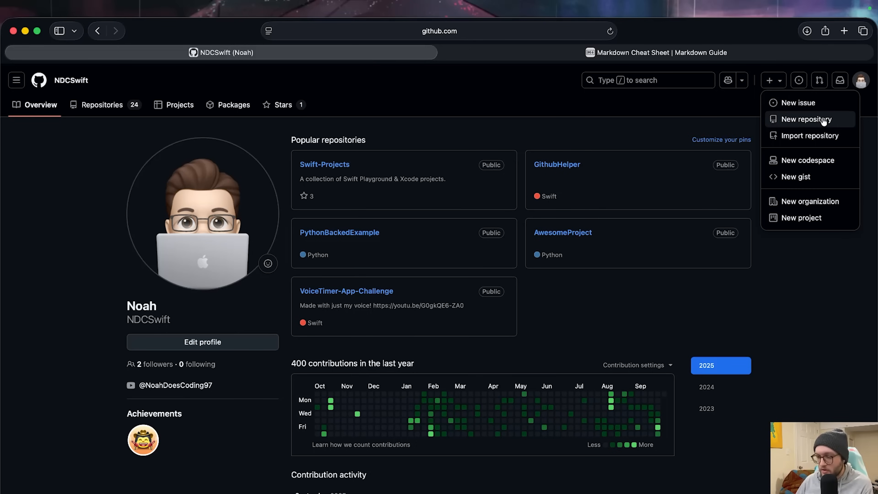
click(807, 120)
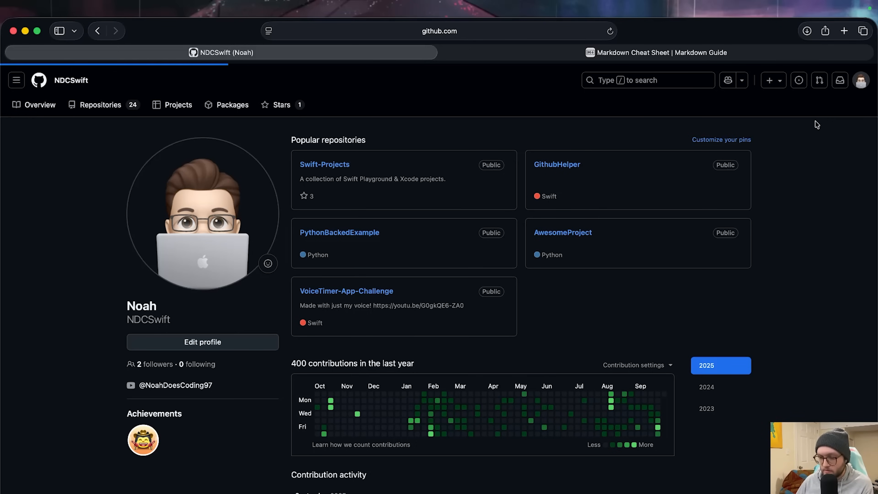
Create the public NDCSwift profile repository with an initial README included.
click(769, 80)
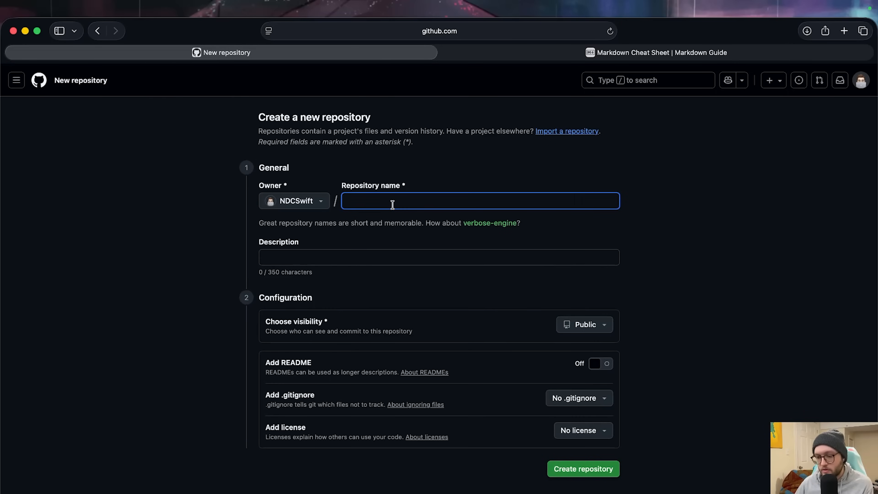
mouse_move(308, 219)
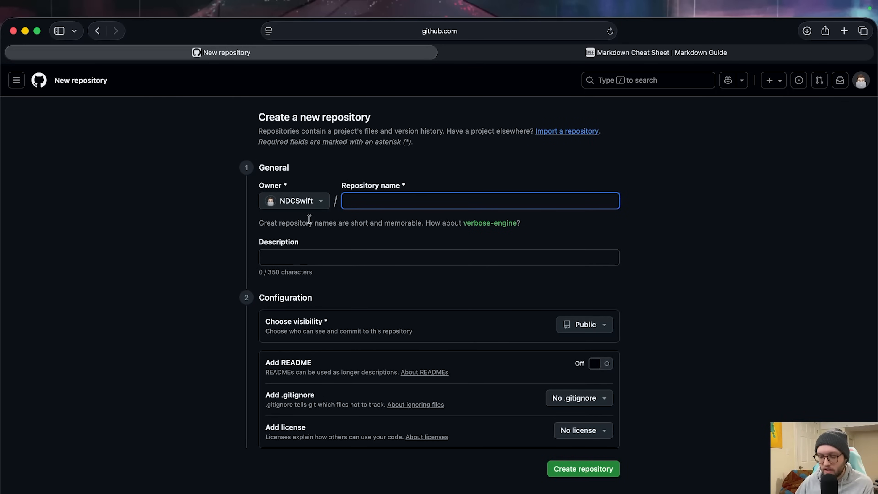
text(NDCSwift)
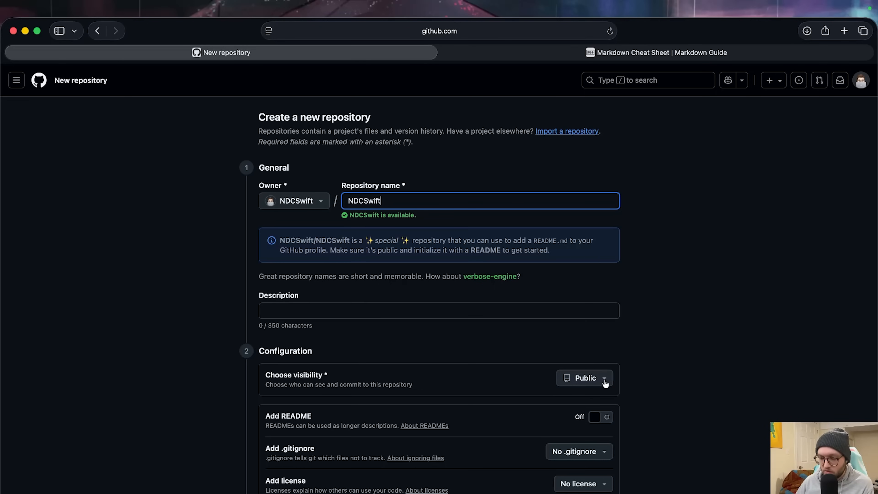
scroll(down, 3)
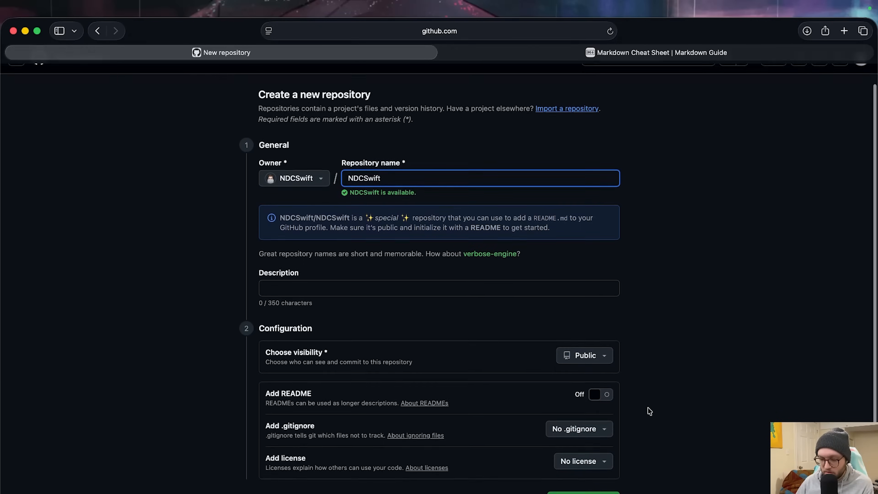
scroll(down, 3)
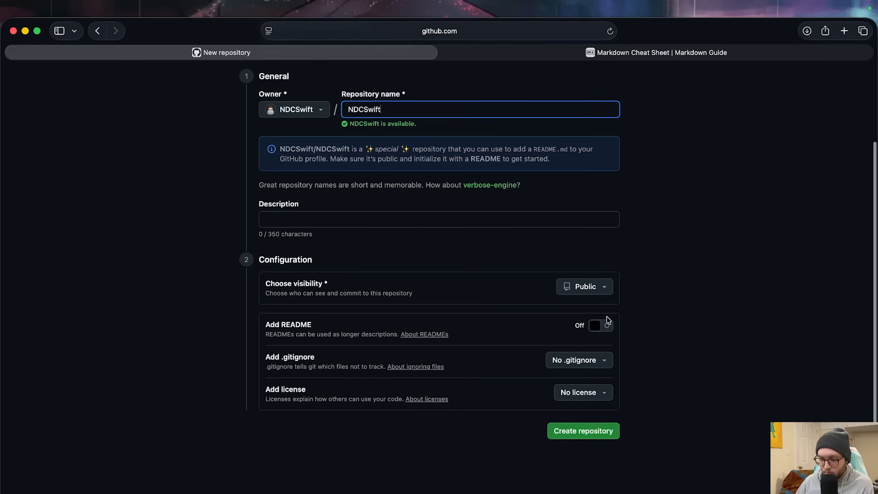
click(599, 325)
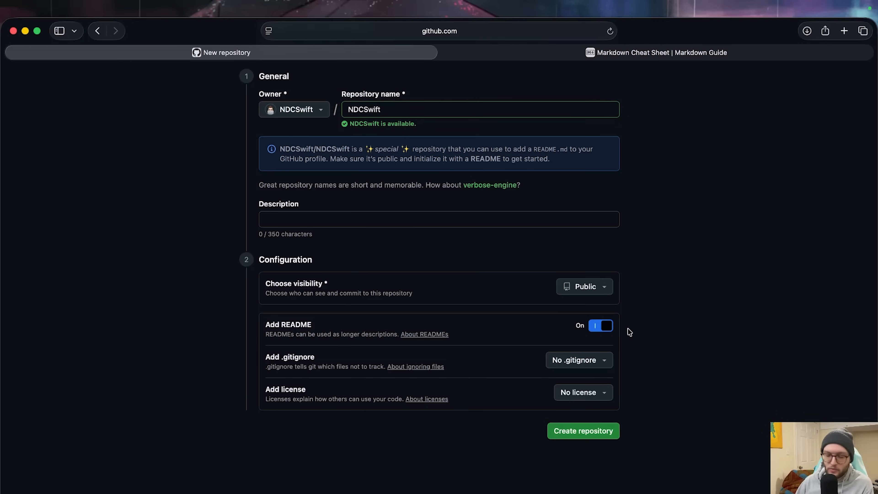
click(582, 431)
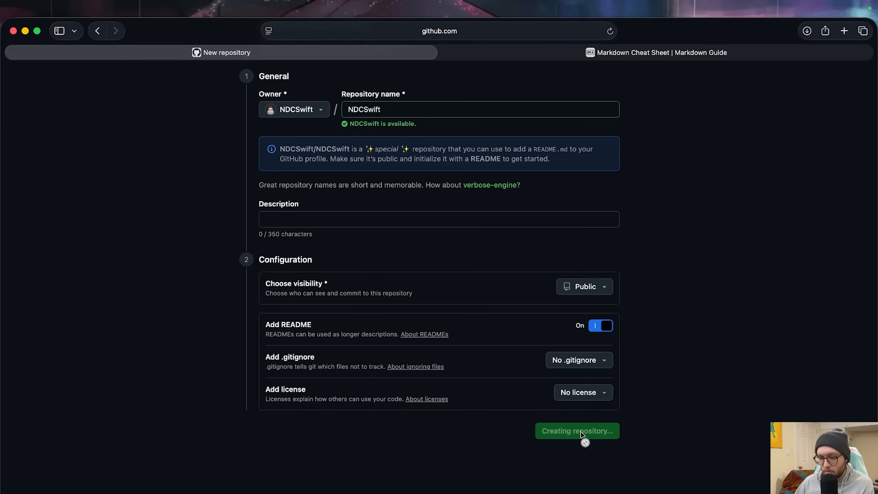
click(577, 431)
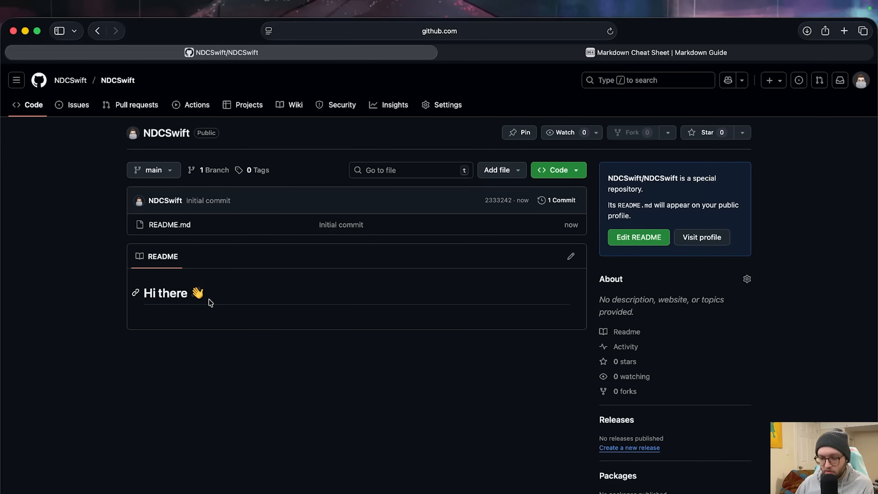
mouse_move(570, 257)
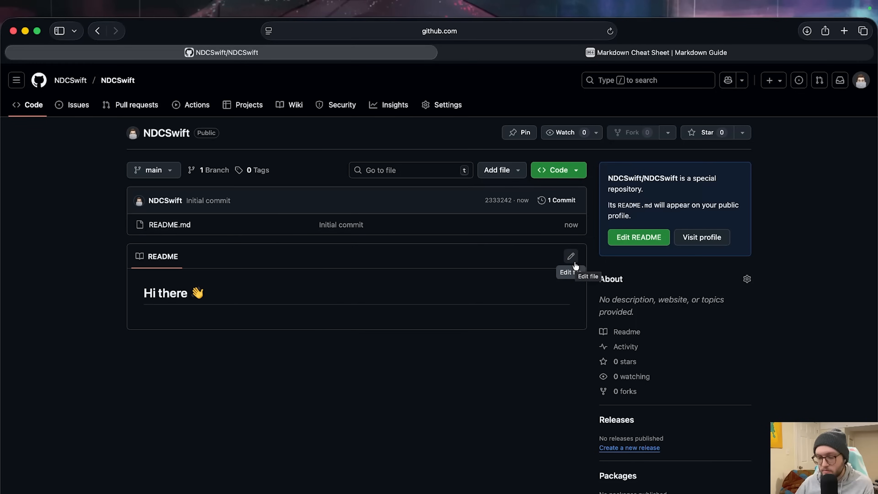
Edit README.md and remove the commented template lines below the Hi there heading.
click(570, 257)
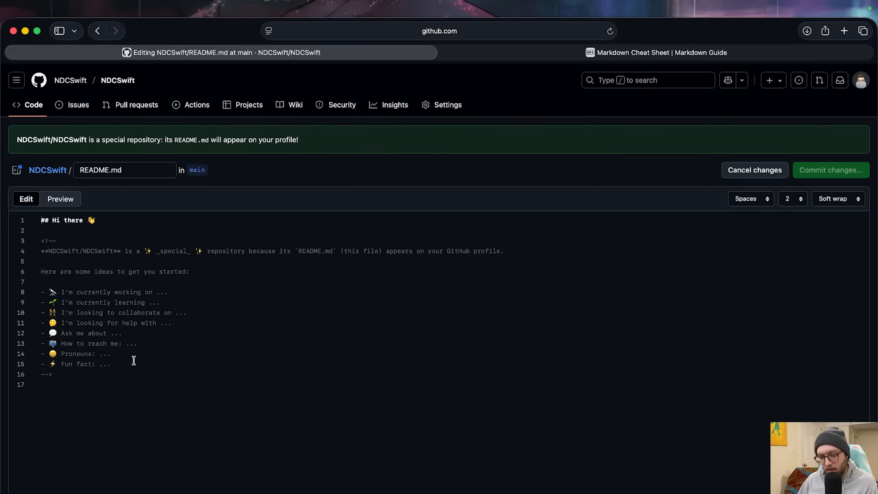
drag(42, 240, 52, 374)
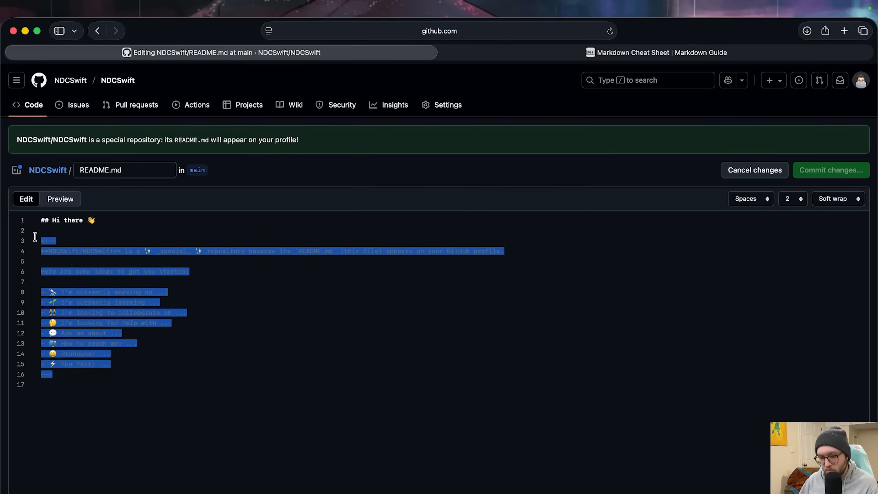
mouse_move(188, 321)
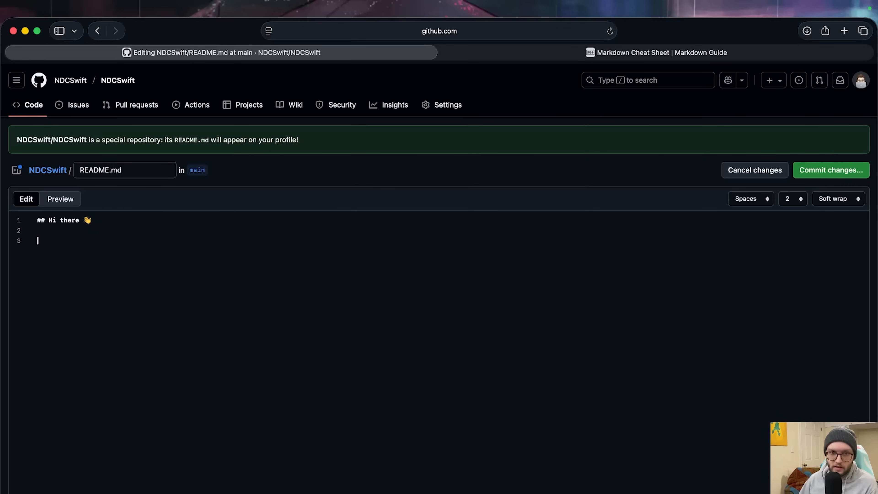
click(660, 52)
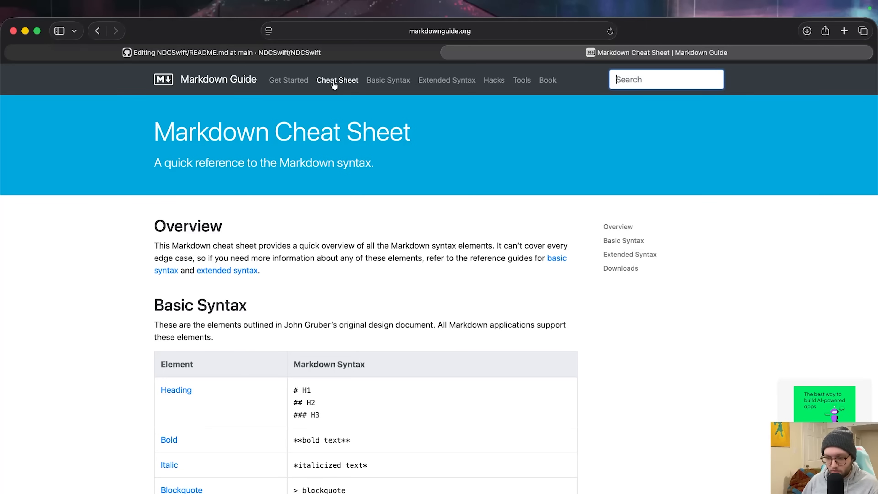
Review the Markdown Cheat Sheet syntax tables, then return to the README editor.
scroll(down, 3)
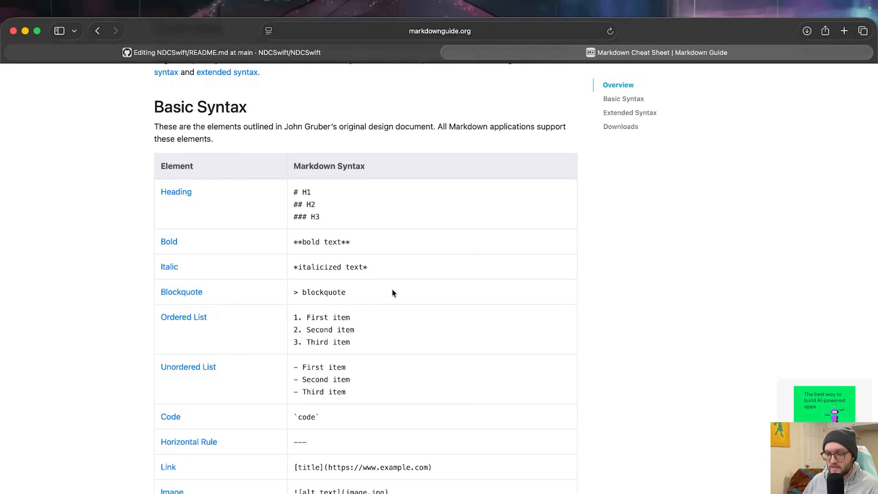
scroll(down, 3)
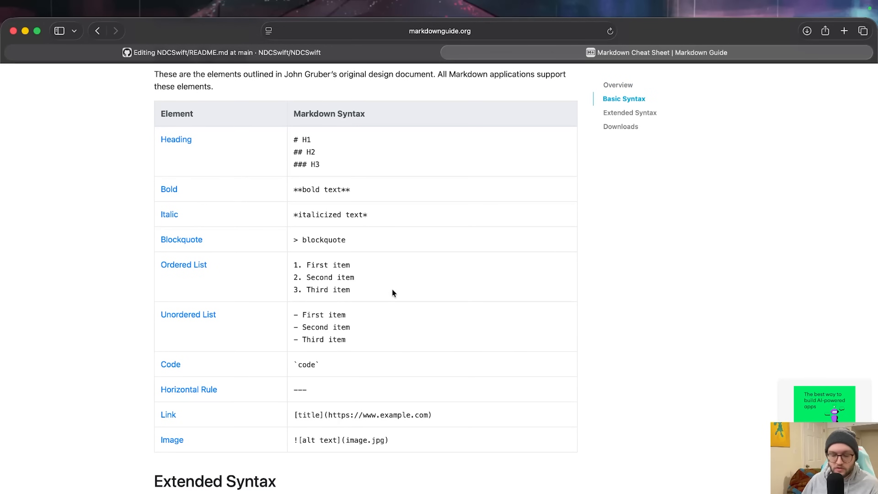
scroll(down, 3)
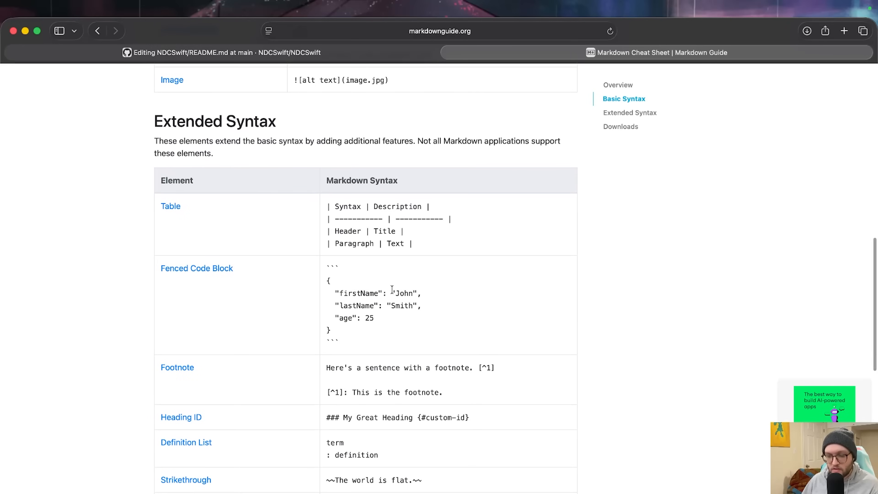
scroll(down, 3)
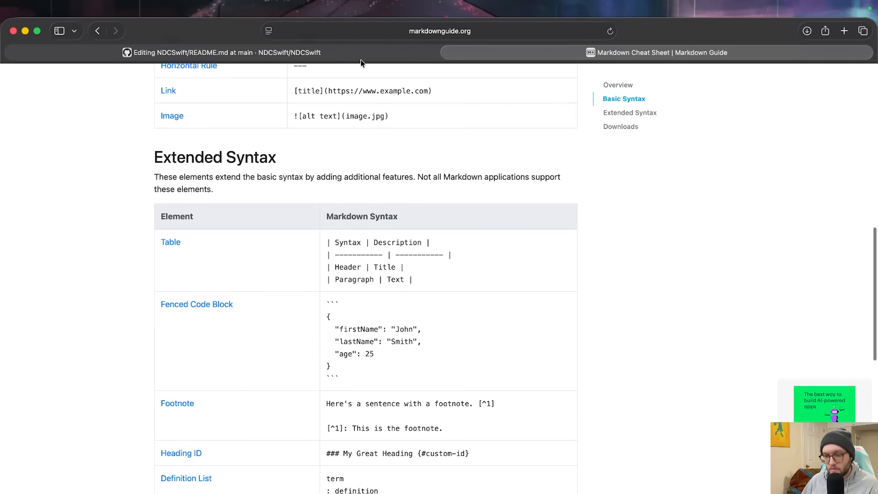
click(224, 53)
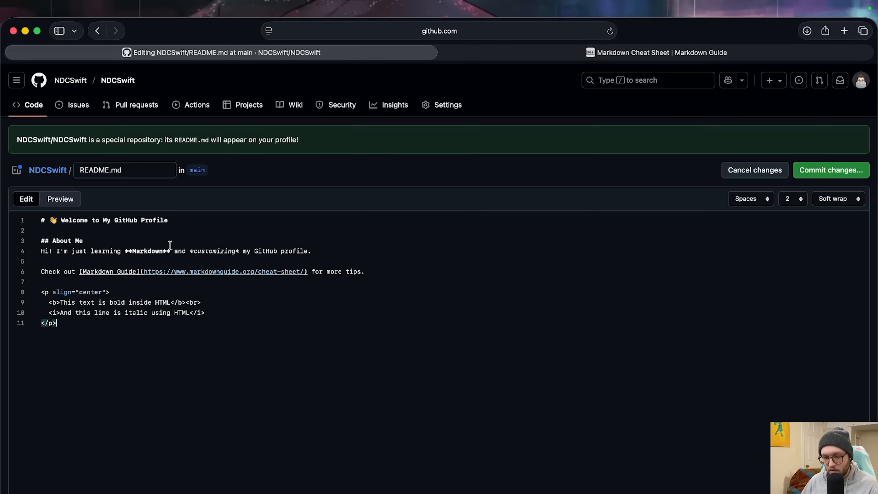
Glance at the cheat sheet tab and come back to the README being edited.
click(658, 52)
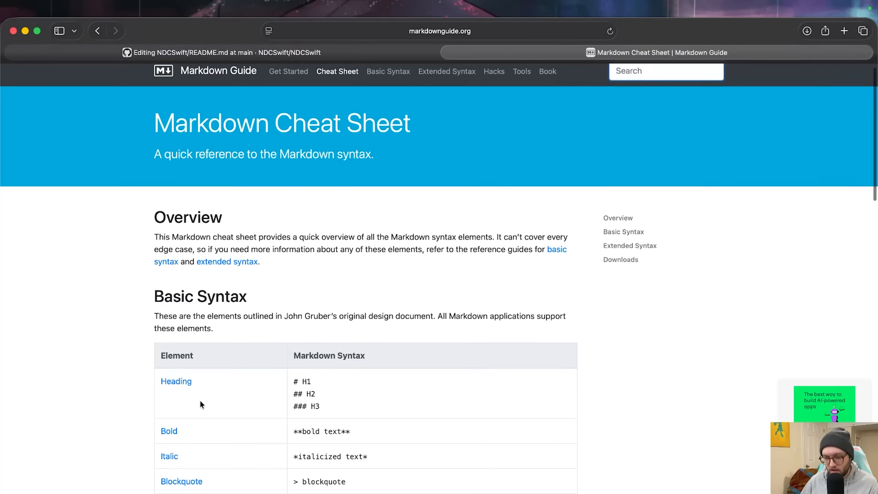
click(224, 52)
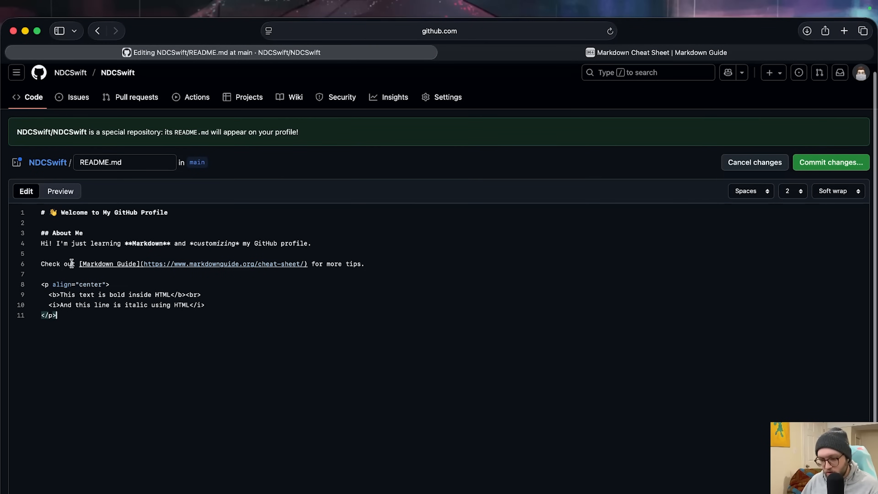
mouse_move(267, 310)
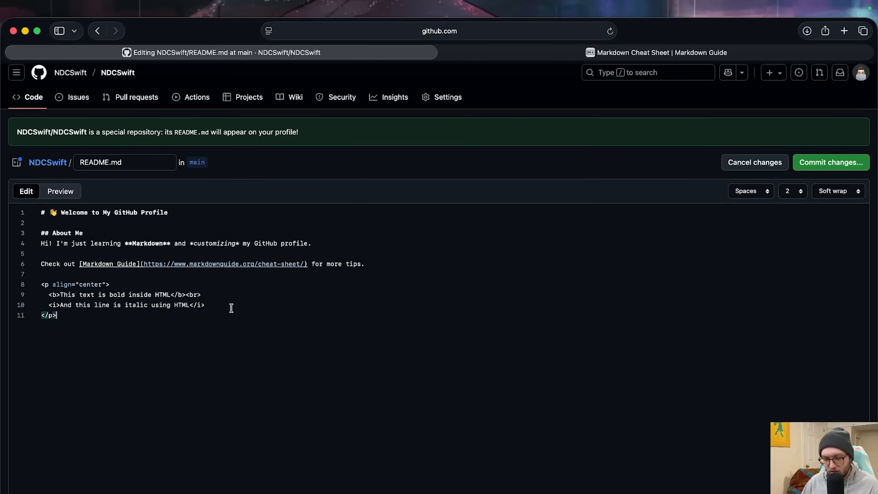
mouse_move(463, 275)
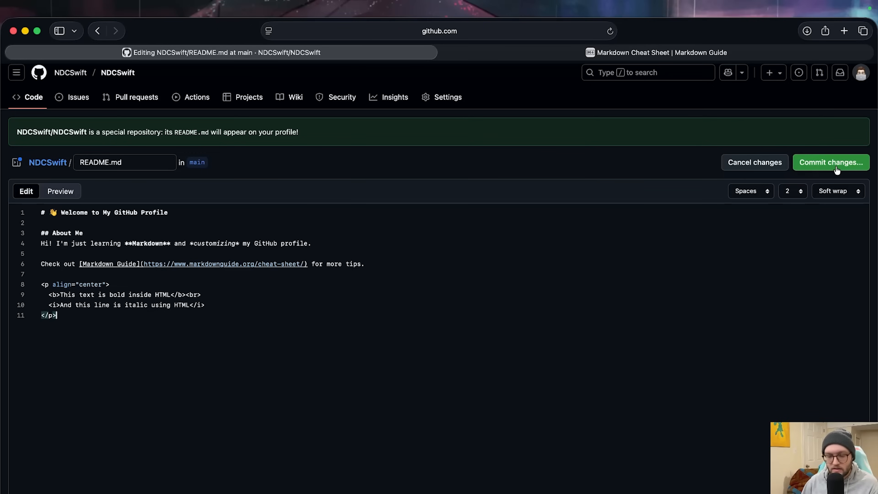
mouse_move(825, 172)
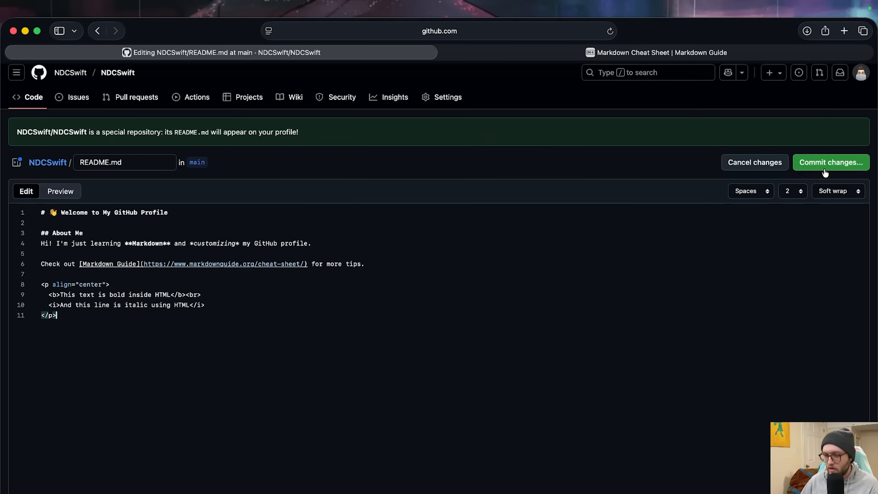
Commit the README edits to main with the default 'Update README.md' message.
click(830, 163)
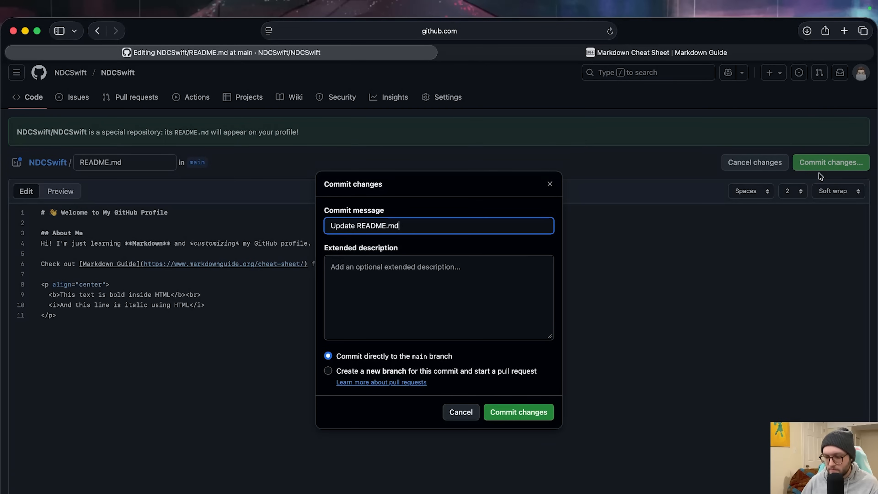
click(518, 411)
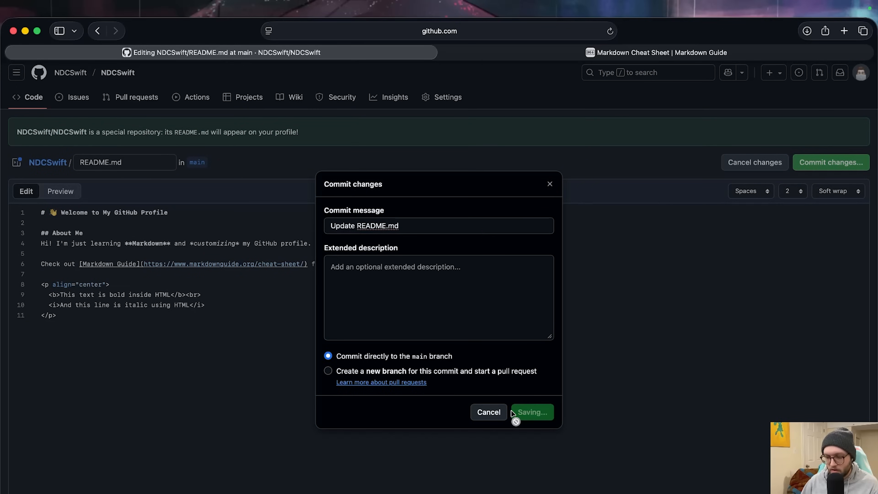
click(530, 411)
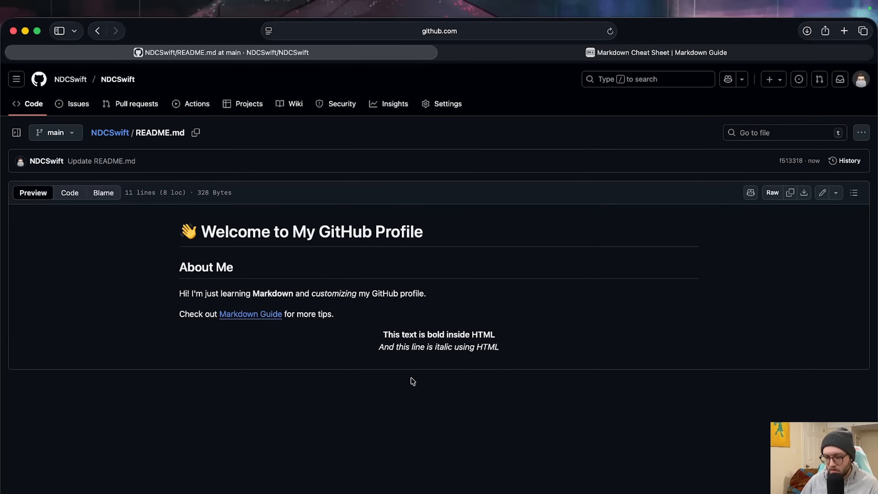
mouse_move(486, 363)
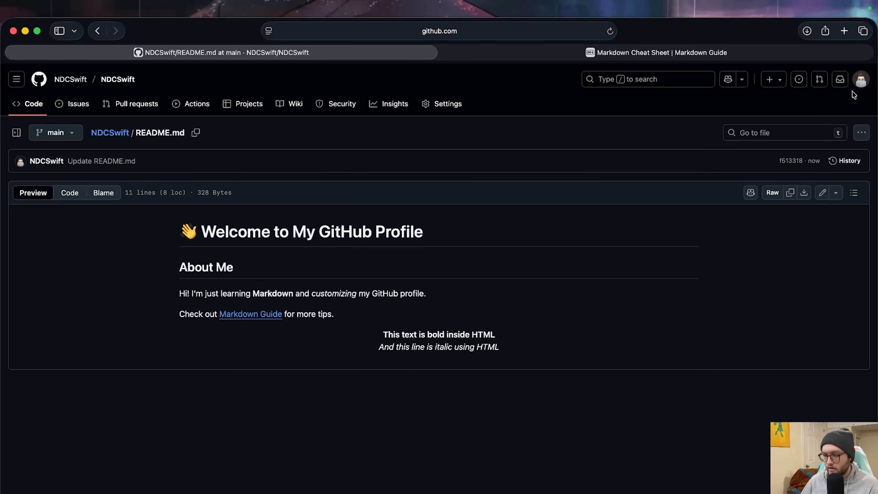
View the public profile page and test the README's Markdown Guide link.
click(861, 79)
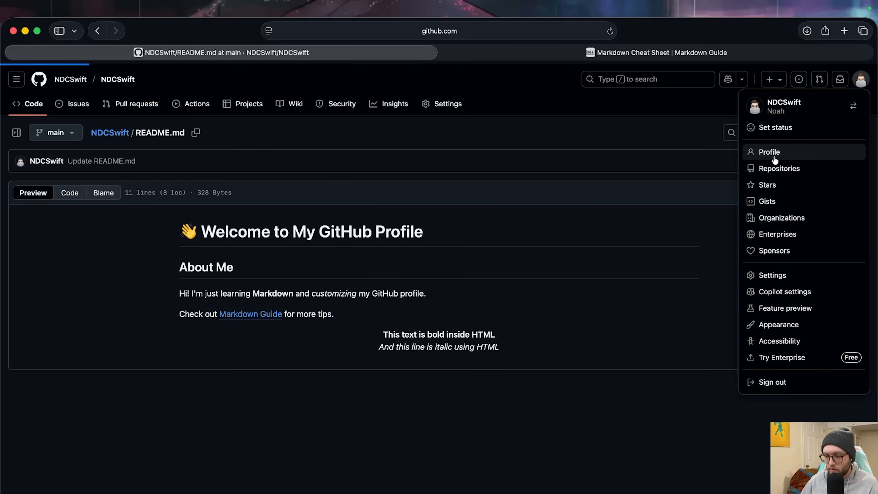
click(768, 152)
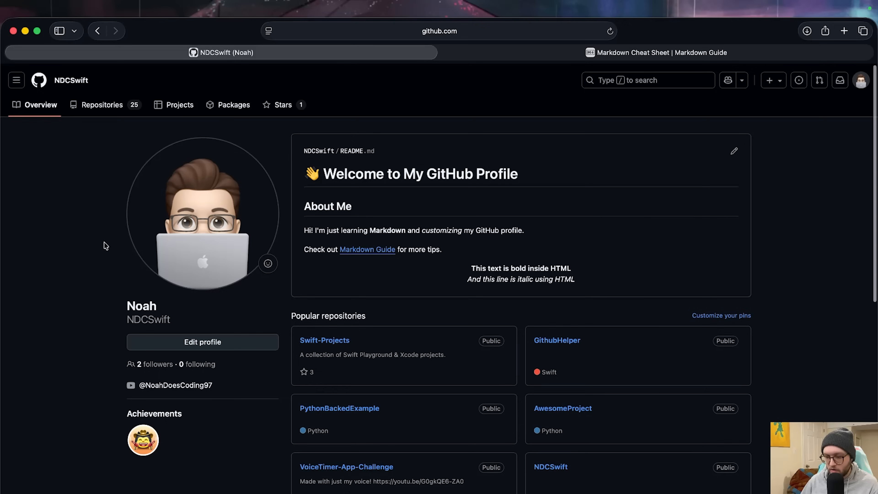
mouse_move(212, 269)
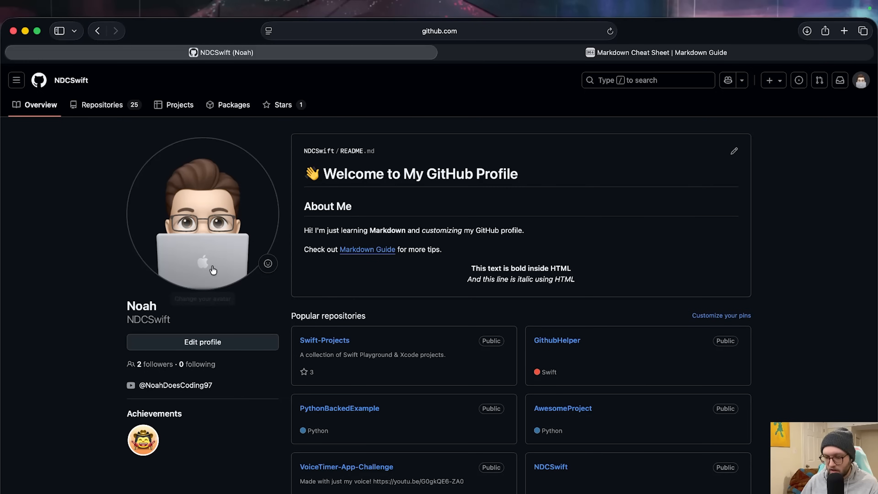
mouse_move(80, 279)
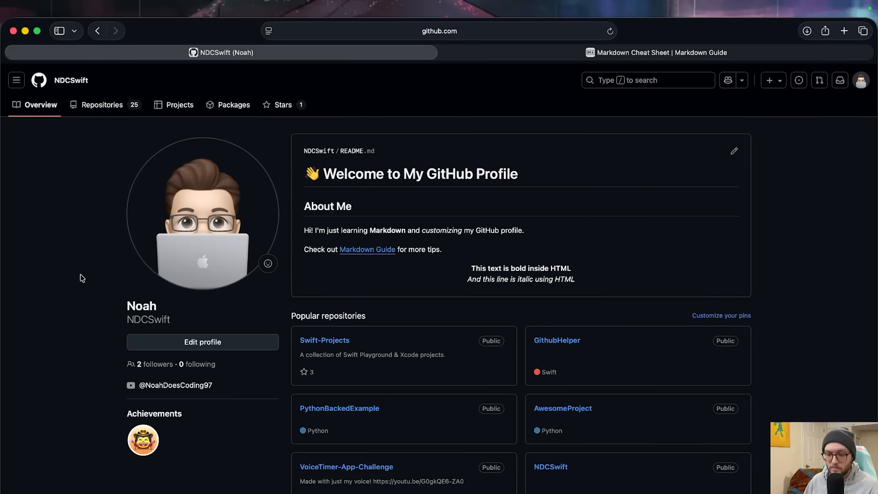
mouse_move(375, 252)
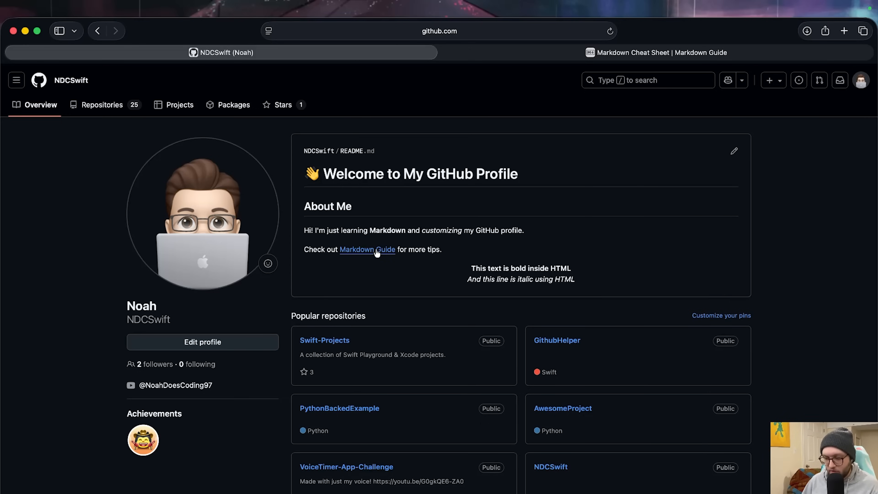
click(366, 250)
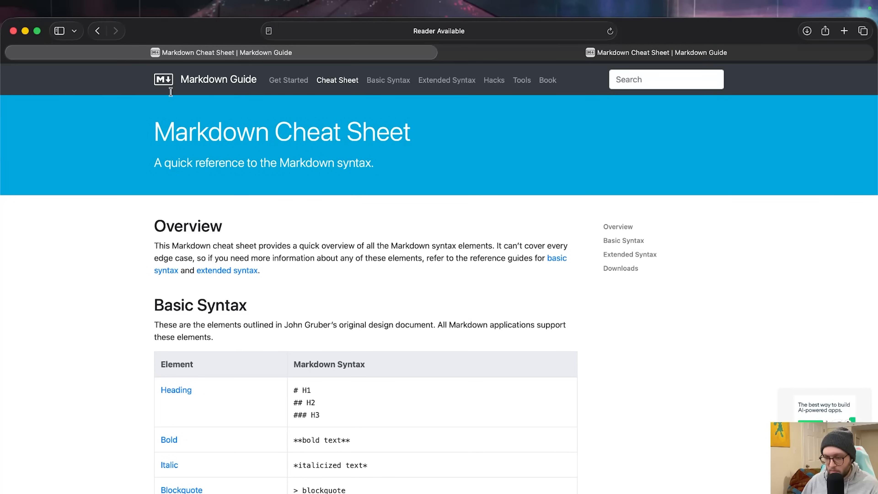
click(220, 52)
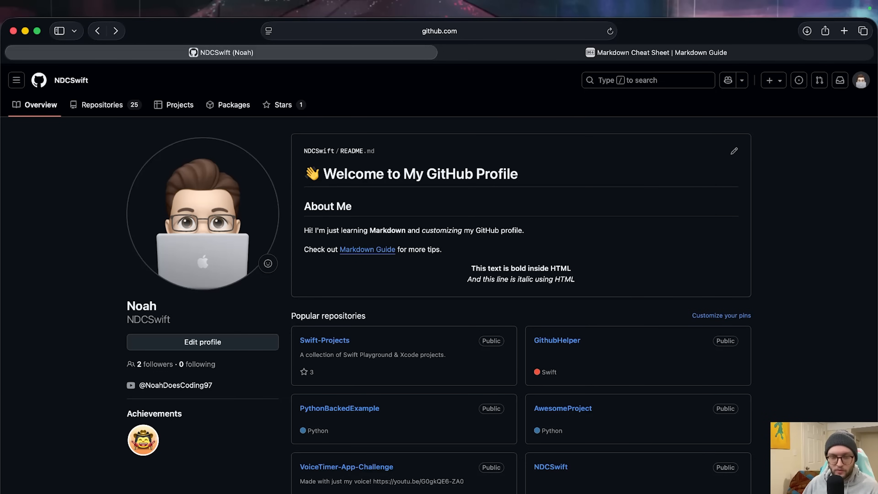
mouse_move(818, 212)
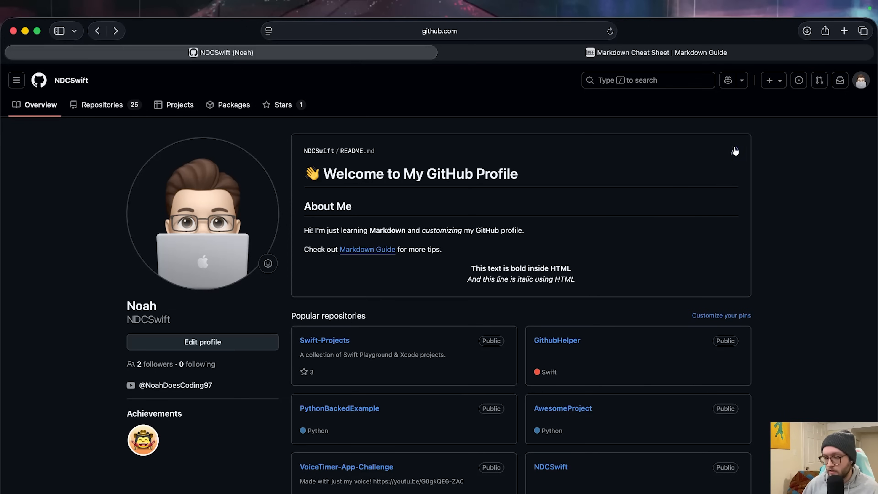
Edit the README into the developer portfolio template, verify the --- rule syntax, and commit it.
click(735, 149)
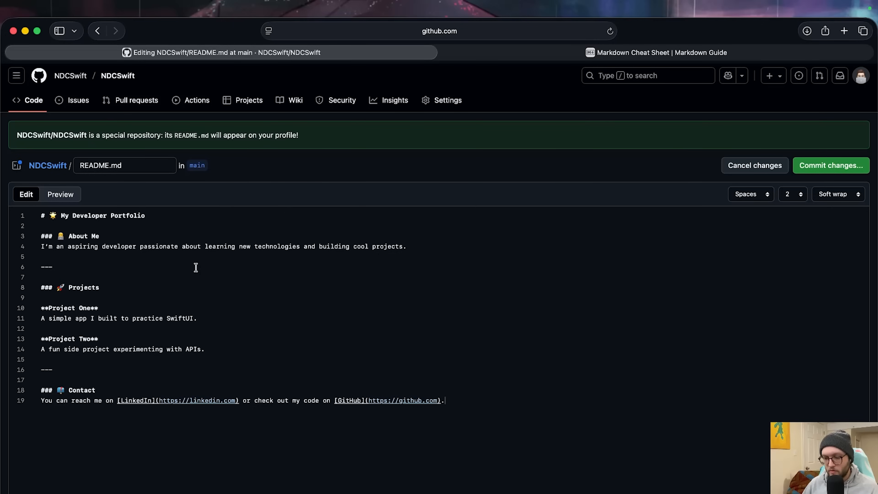
double_click(46, 266)
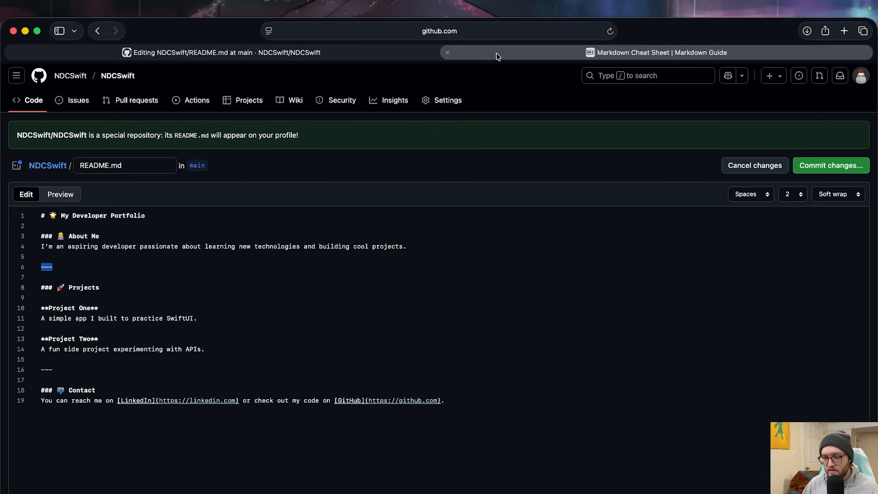
click(655, 52)
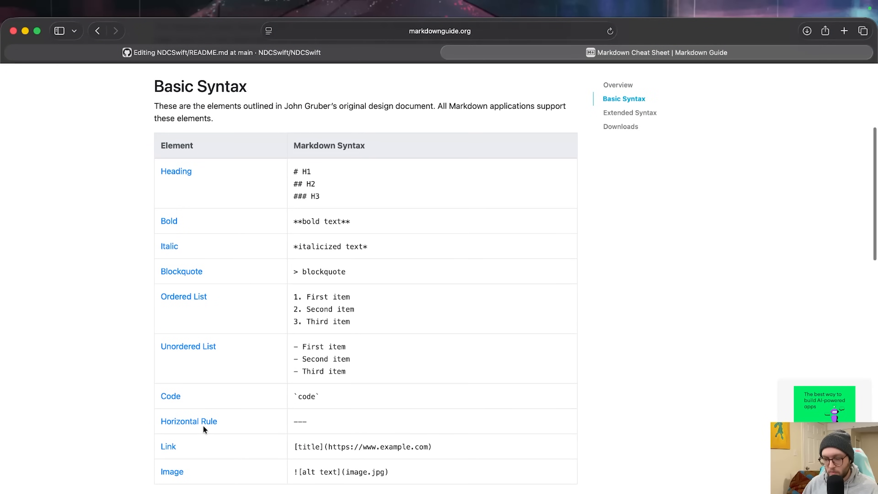
click(223, 52)
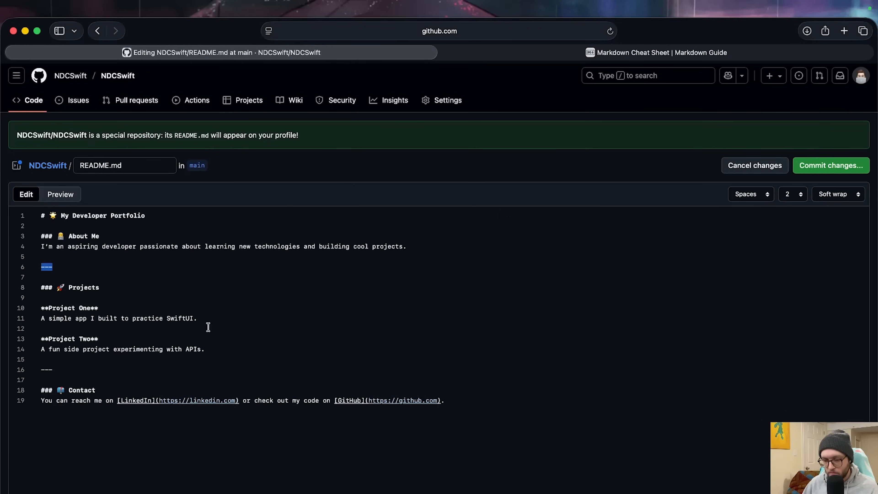
click(830, 165)
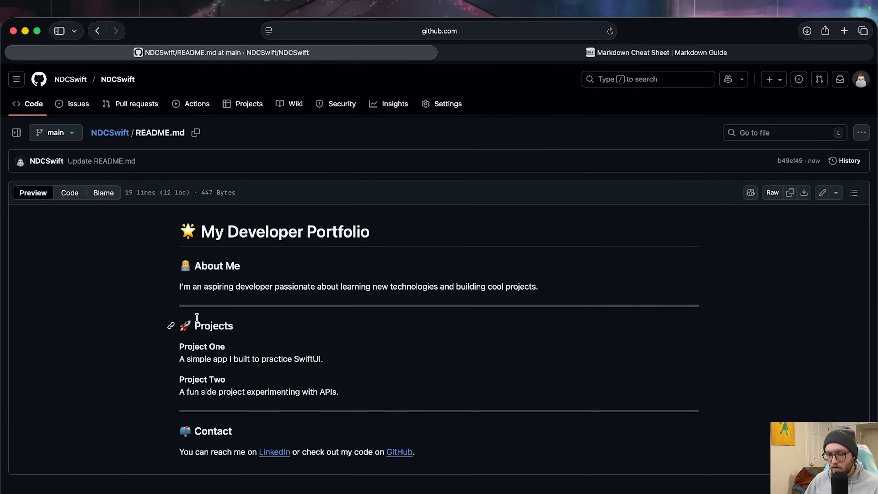
mouse_move(378, 314)
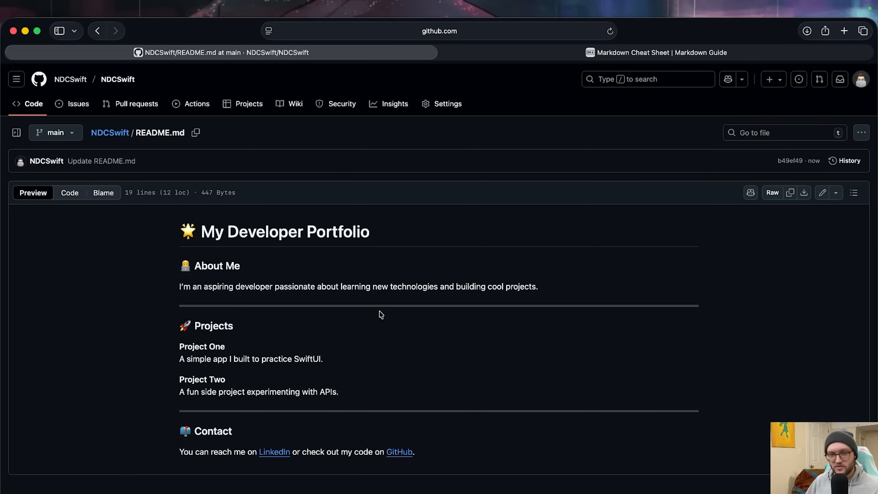
scroll(down, 3)
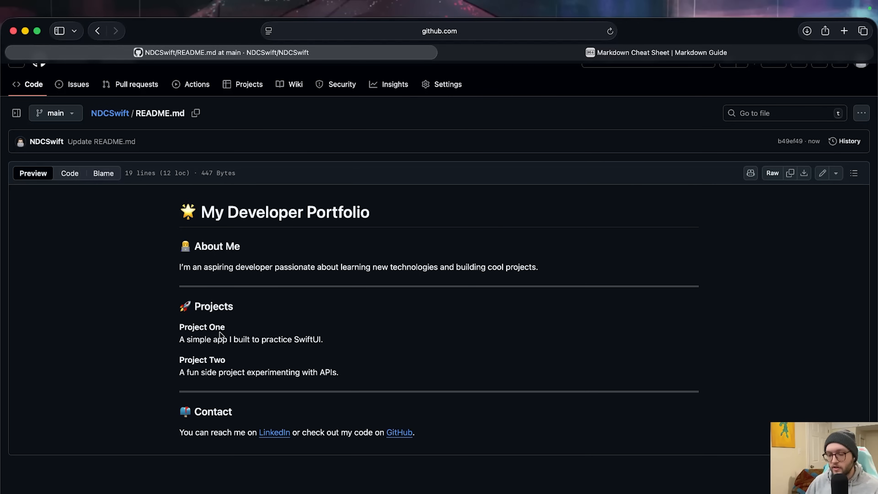
mouse_move(202, 423)
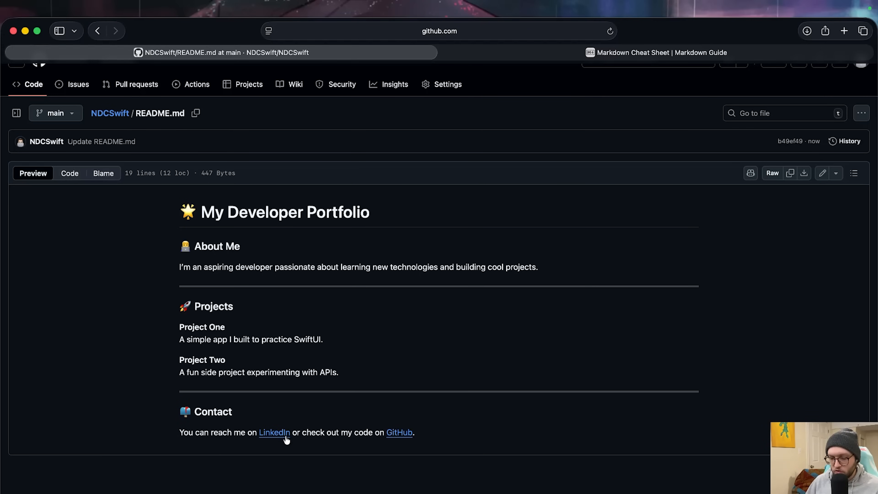
mouse_move(411, 433)
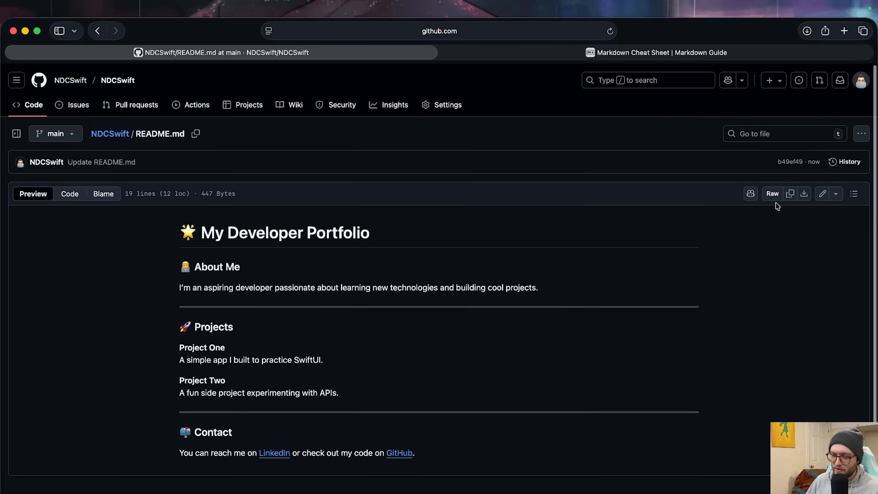
mouse_move(773, 252)
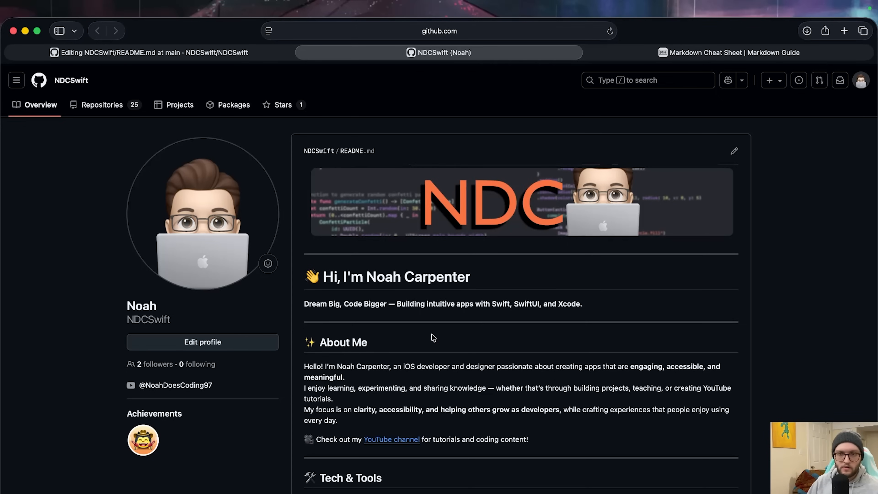
mouse_move(480, 320)
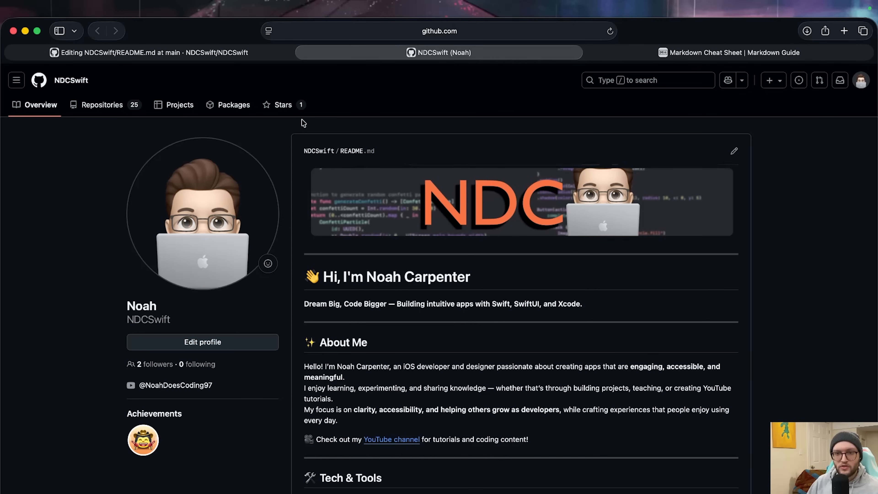
mouse_move(425, 223)
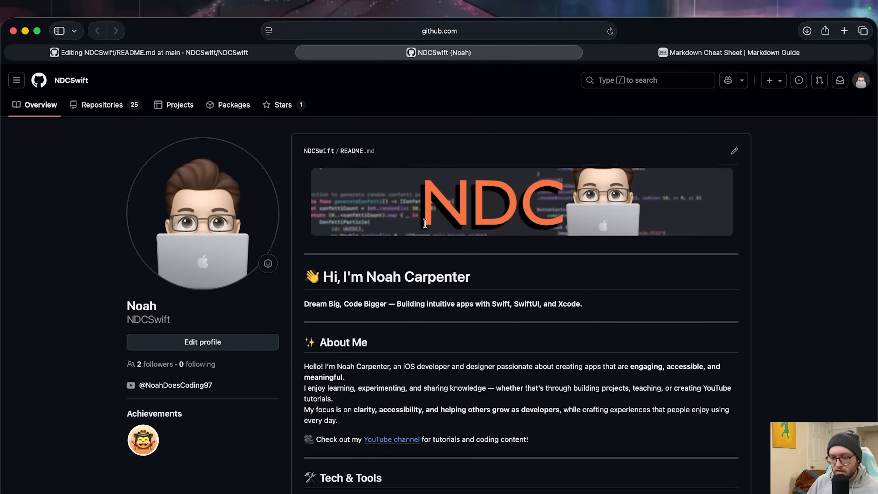
mouse_move(431, 227)
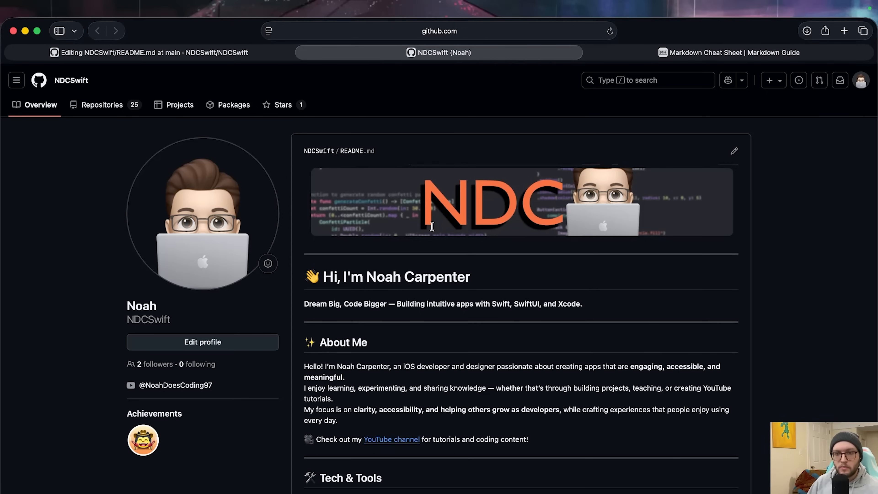
Scroll the profile page to review the banner, About Me, badges and project GIF sections.
scroll(down, 3)
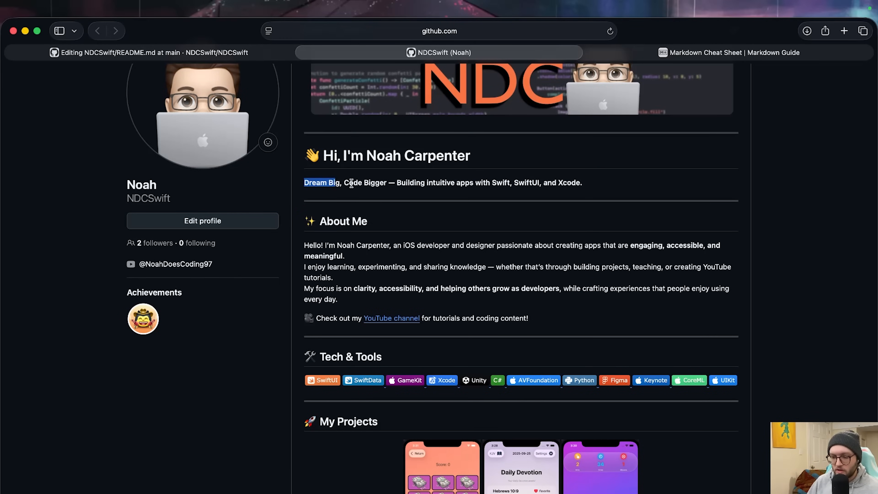
scroll(down, 3)
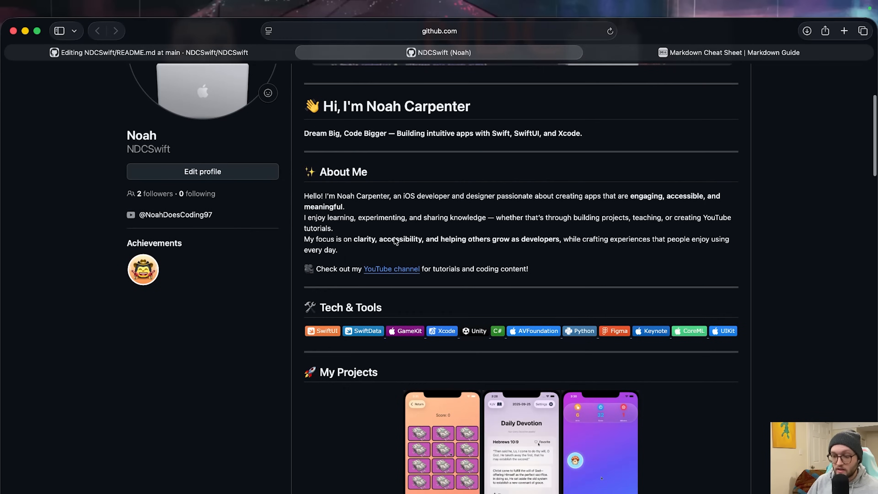
scroll(down, 3)
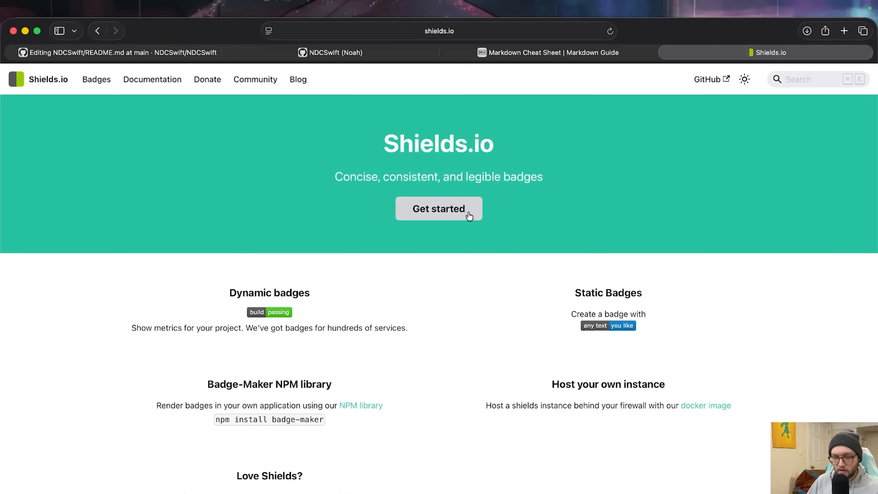
mouse_move(475, 215)
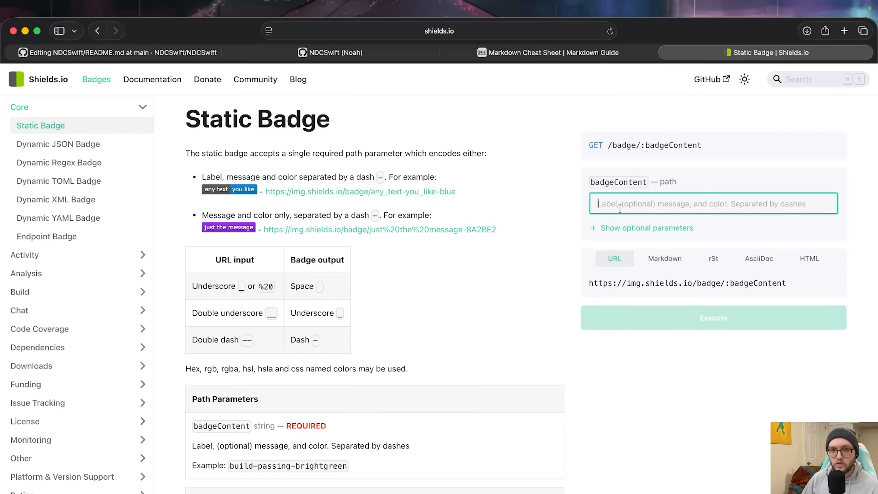
Generate an orange SwiftUI static badge on Shields.io with its Markdown snippet, then return to the README.
text(SwiftUI-)
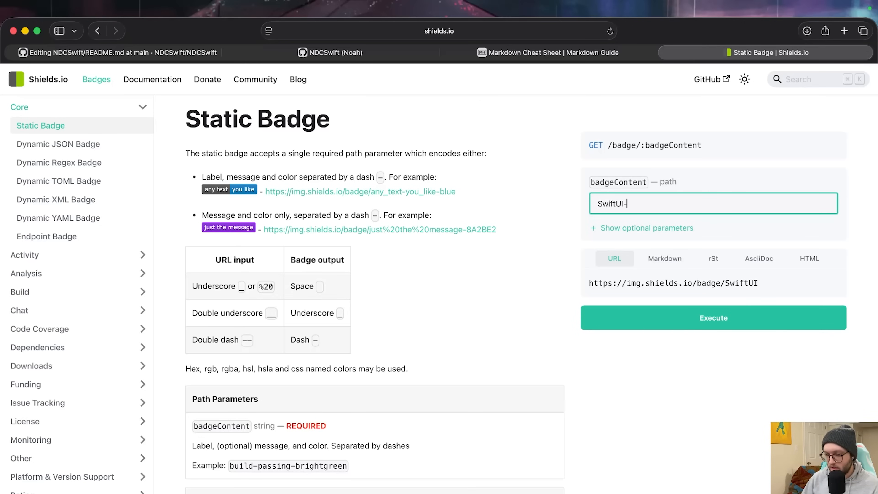
text(orange)
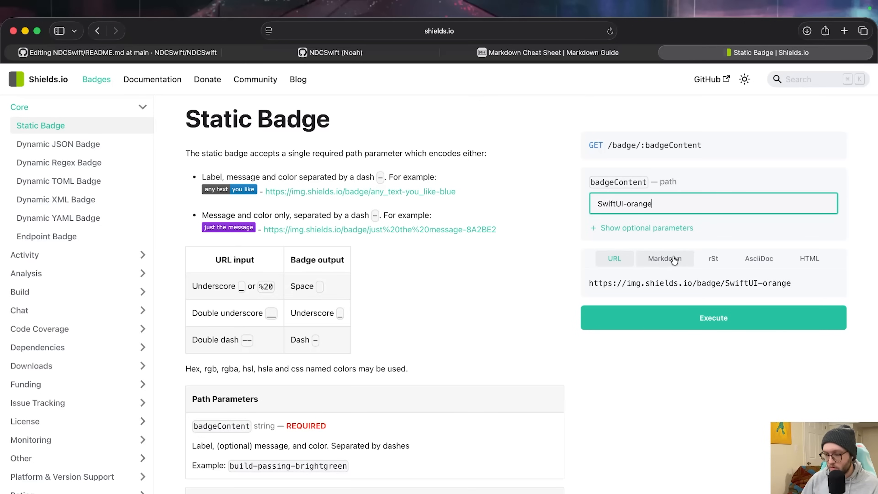
click(664, 258)
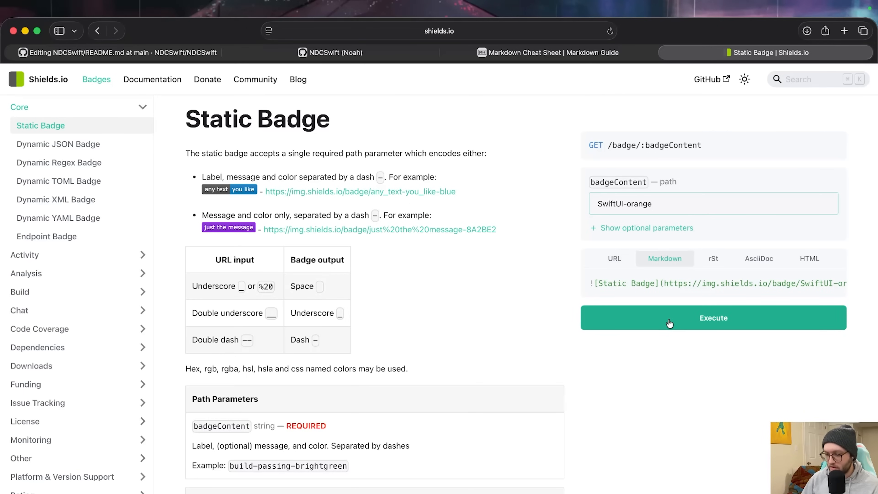
click(713, 317)
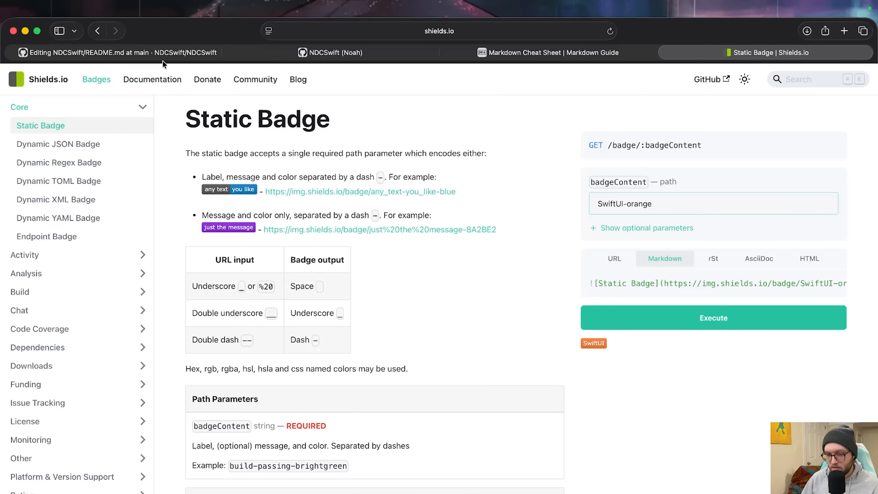
click(112, 52)
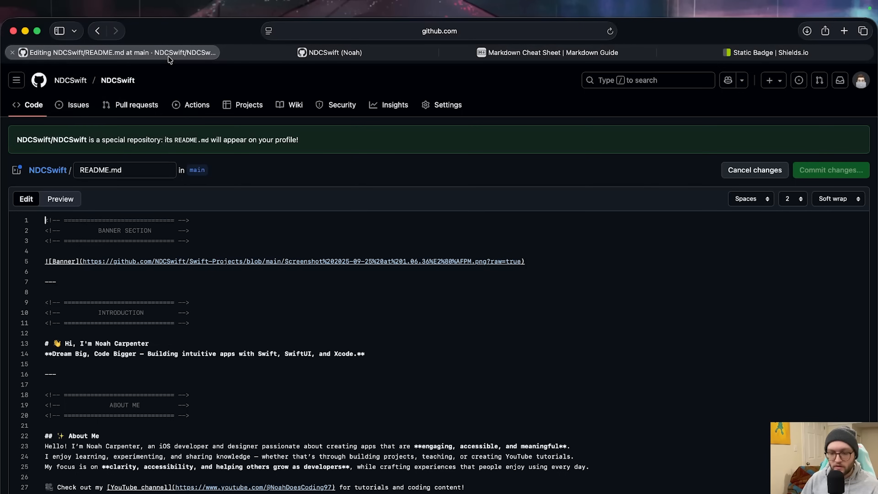
scroll(down, 3)
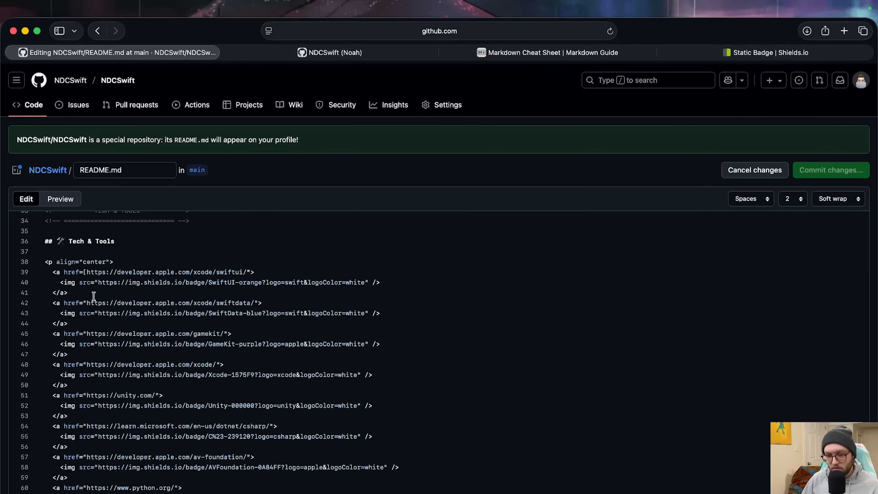
mouse_move(251, 283)
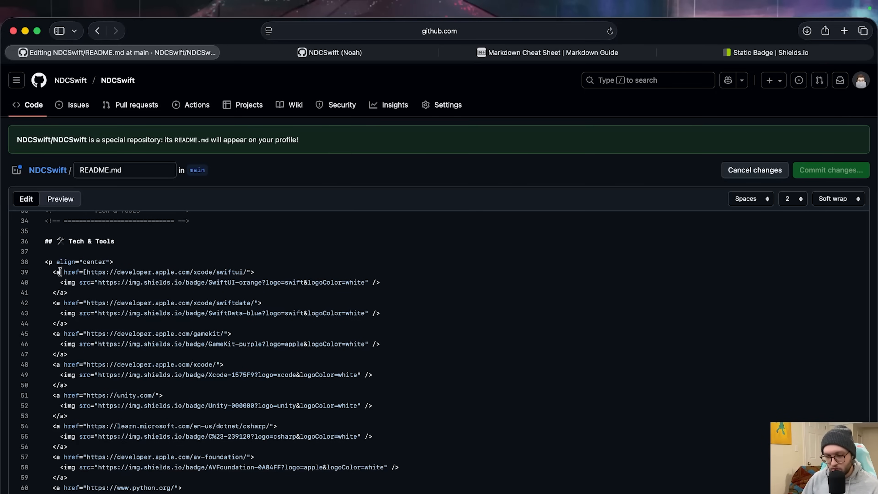
drag(84, 272, 246, 271)
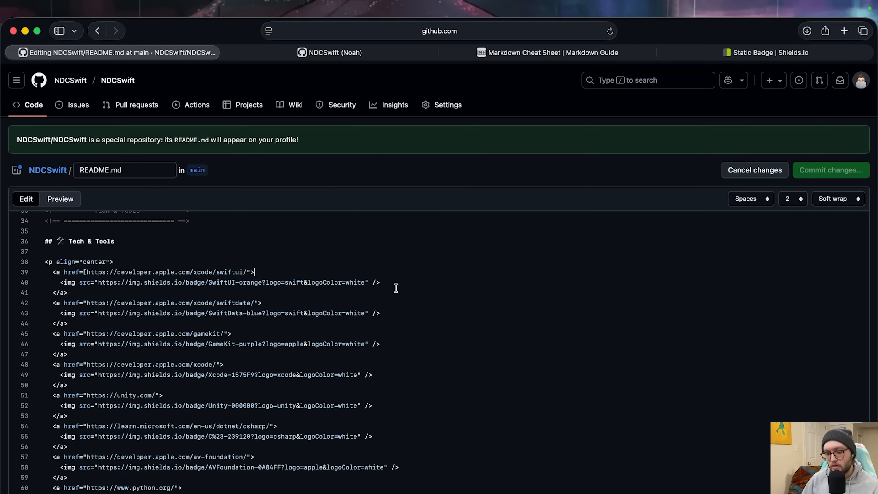
mouse_move(352, 164)
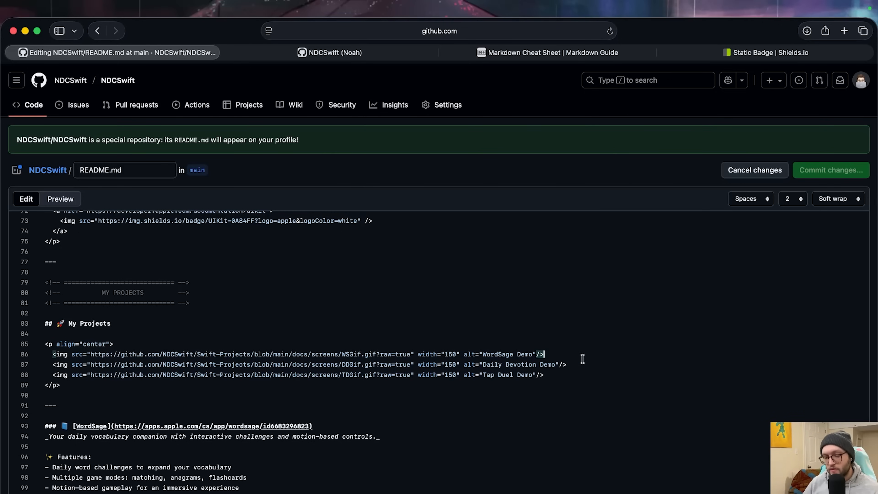
mouse_move(172, 397)
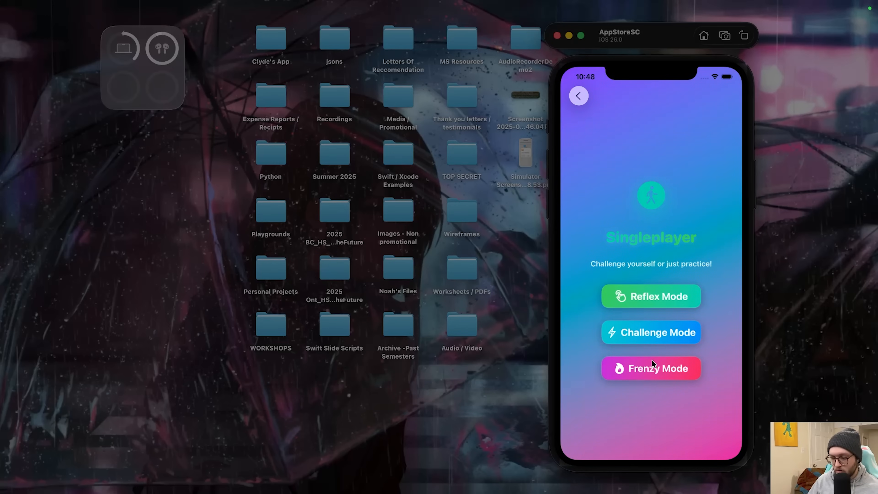
Start a Reflex Mode round in the simulator and tap the target circle when it appears.
click(651, 297)
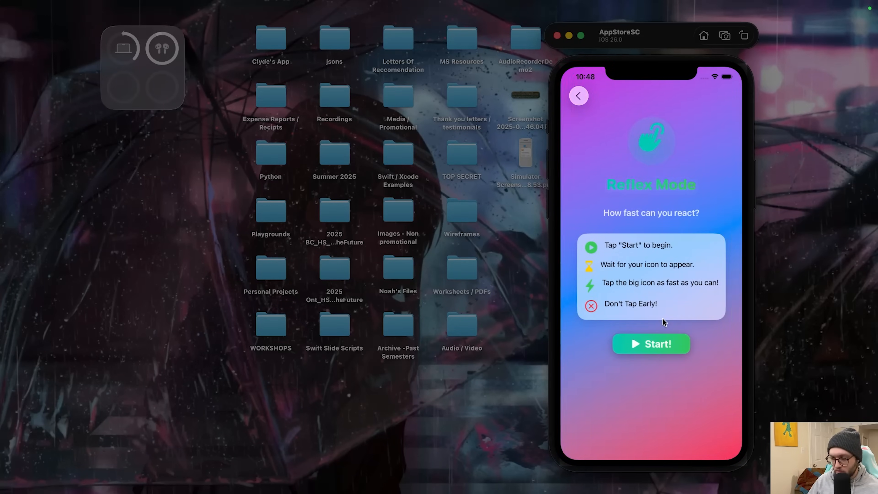
click(650, 344)
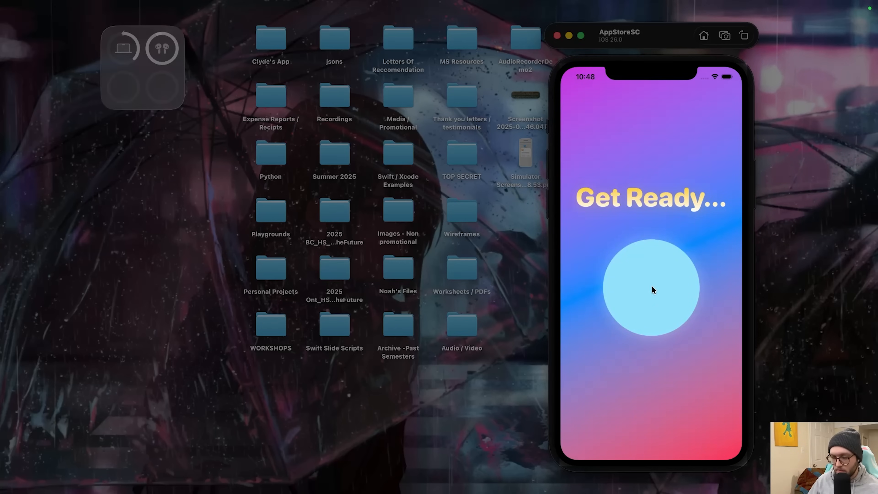
click(650, 287)
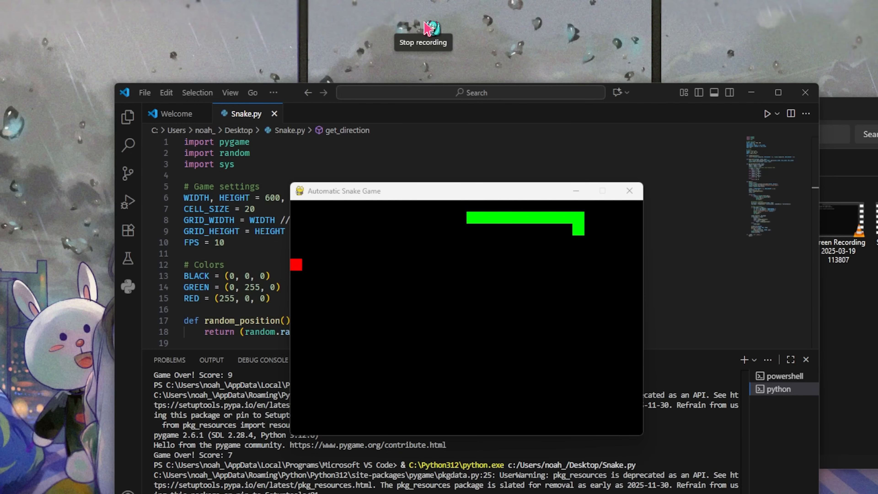
Stop the Snake screen recording and open the newest clip from Videos > Screen Recordings.
click(422, 42)
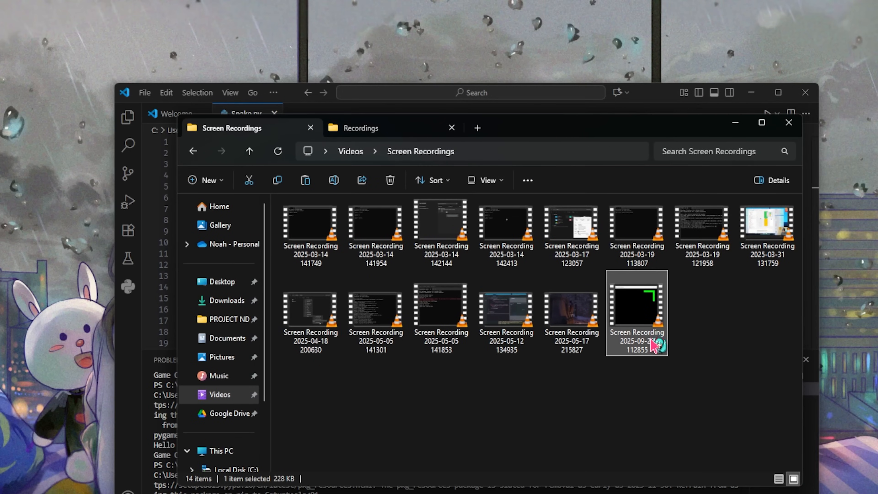
double_click(637, 311)
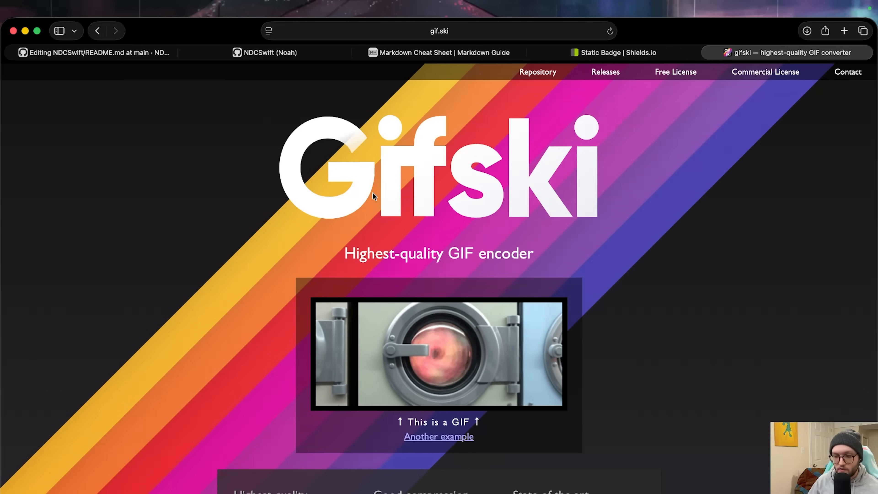
Scroll the gif.ski page down to the Windows and macOS GUI app downloads.
scroll(down, 3)
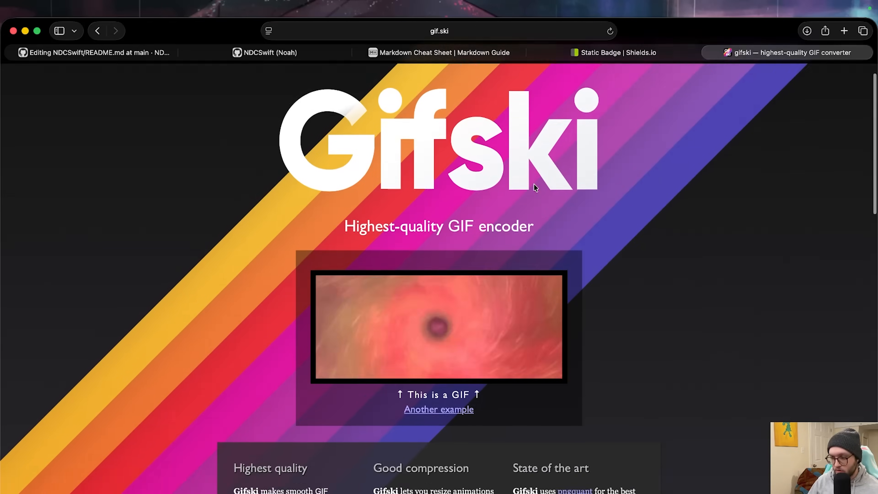
scroll(down, 3)
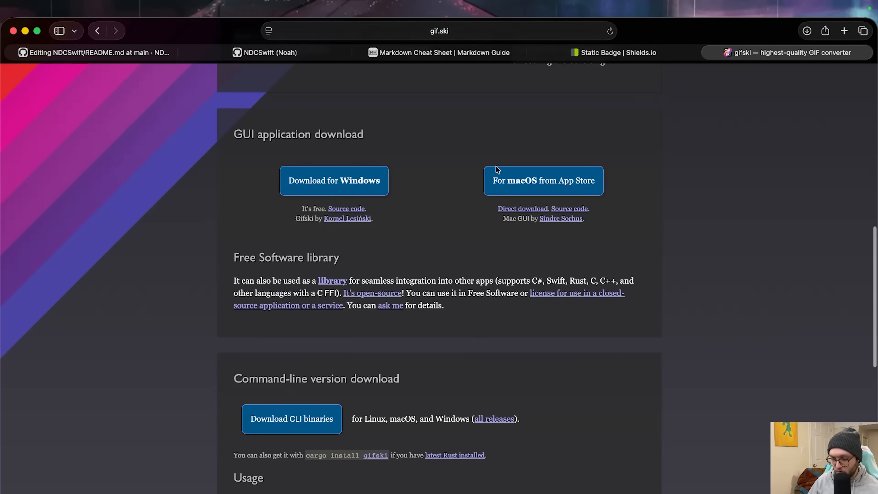
mouse_move(445, 200)
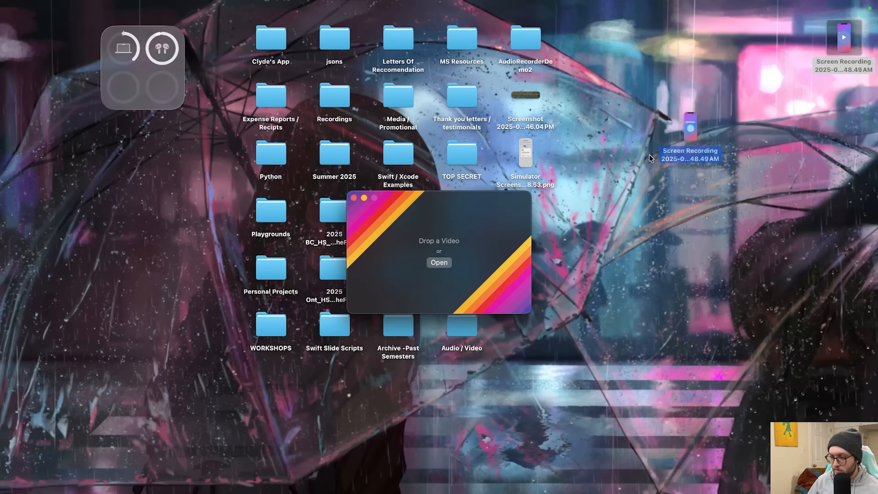
Load the Reflex Mode recording into Gifski and trim it to about six seconds.
drag(690, 126, 443, 252)
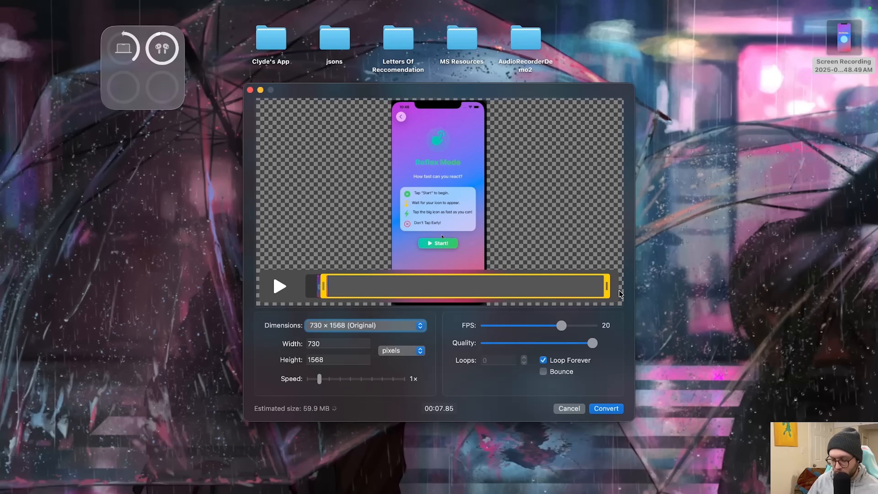
drag(608, 285, 551, 286)
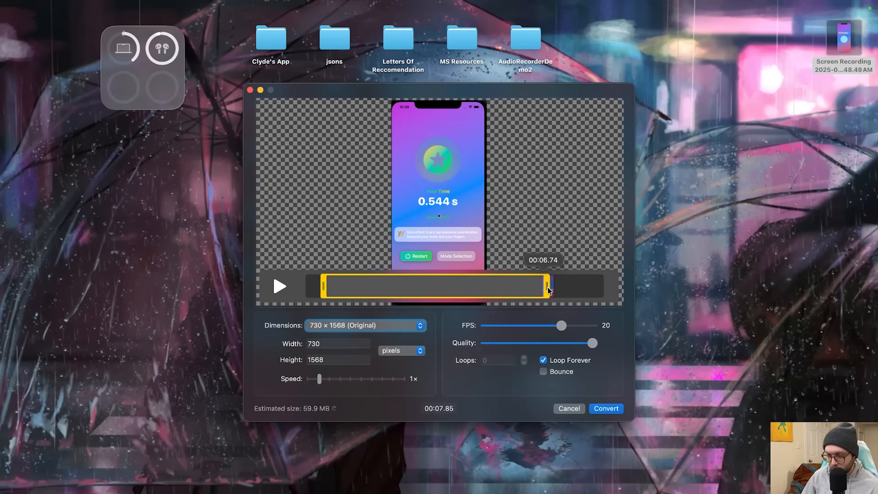
drag(549, 287, 538, 287)
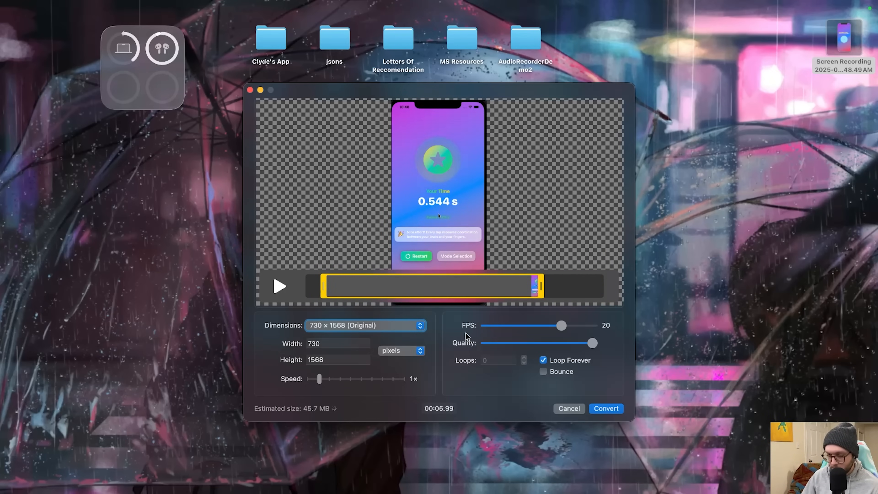
mouse_move(550, 320)
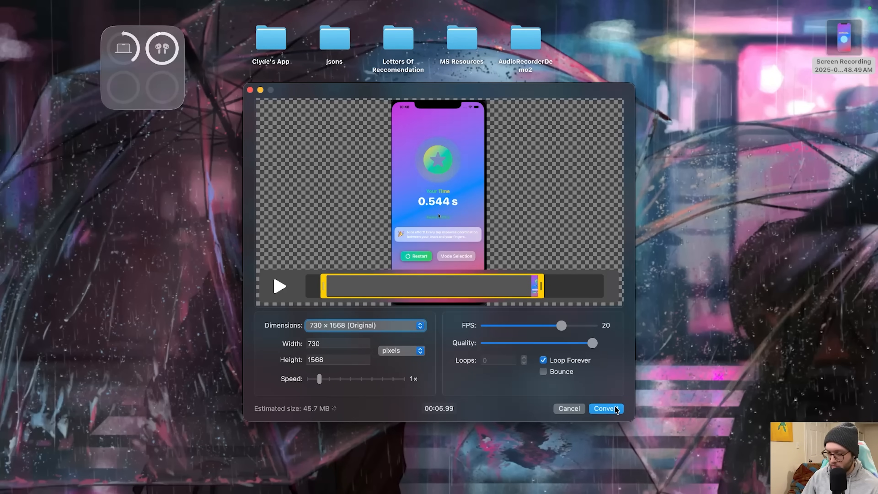
Convert the trimmed clip to a GIF and save it to the Desktop.
click(606, 408)
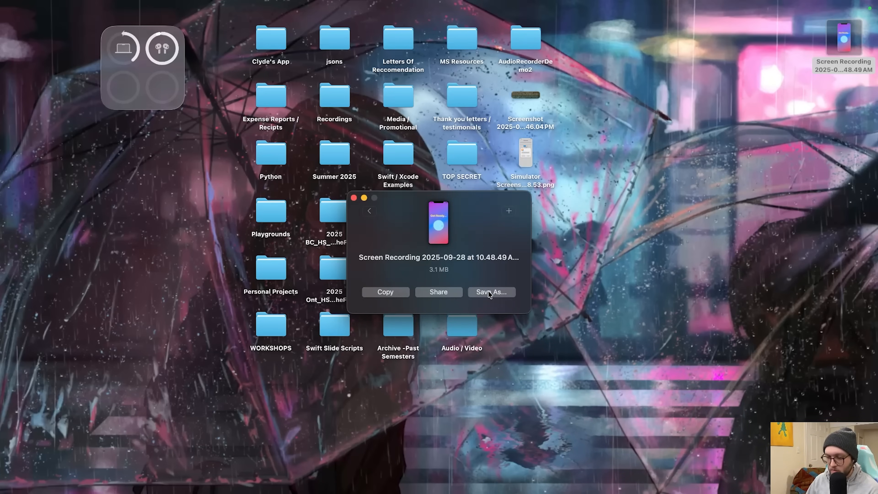
click(491, 292)
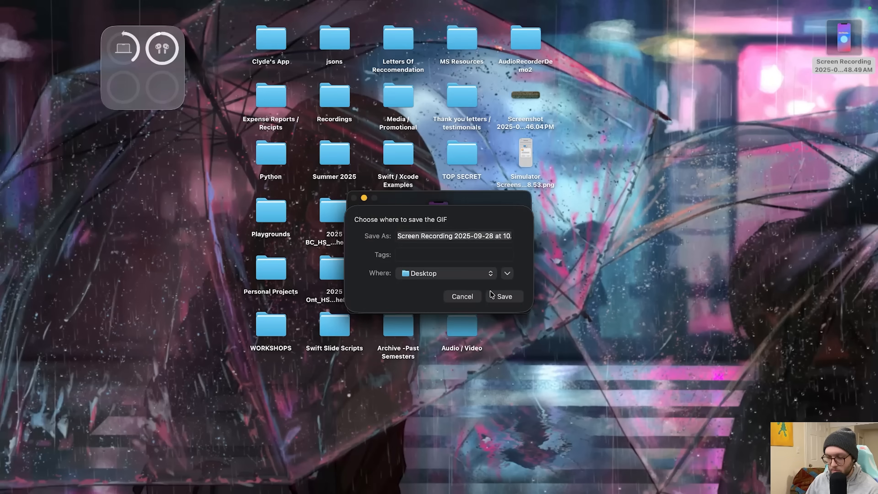
click(503, 296)
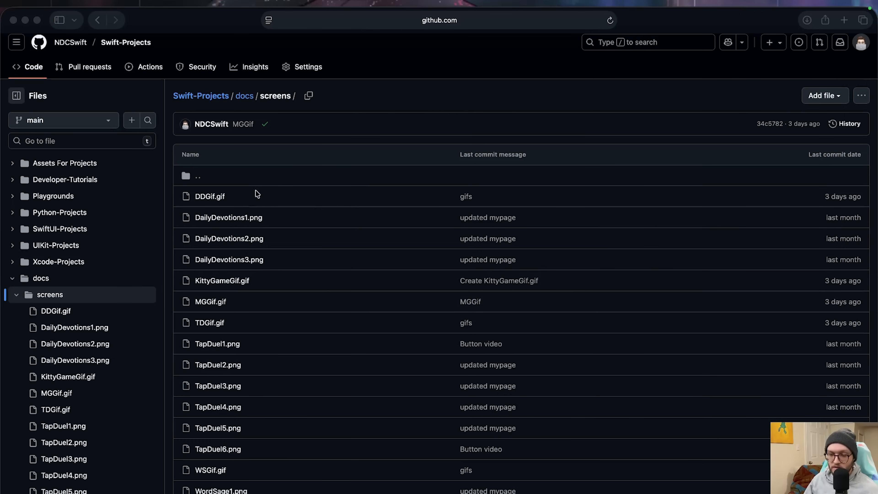
mouse_move(218, 306)
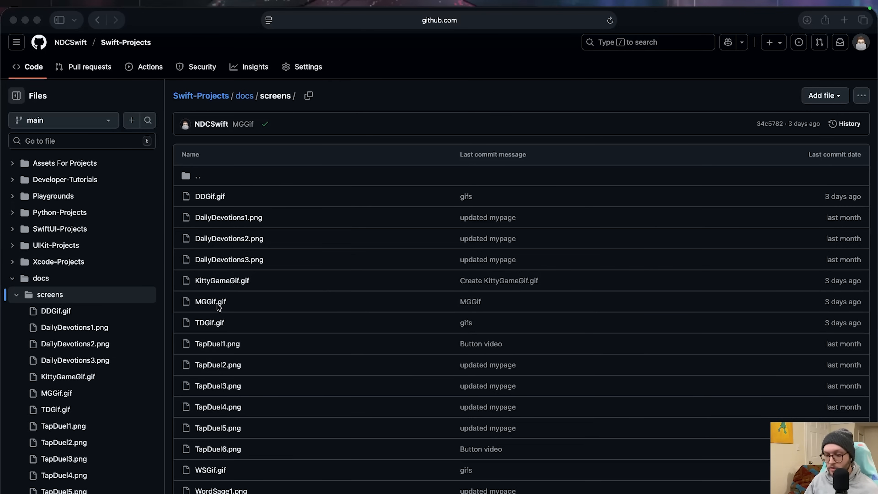
View MGGif.gif from the Swift-Projects docs/screens folder.
click(210, 301)
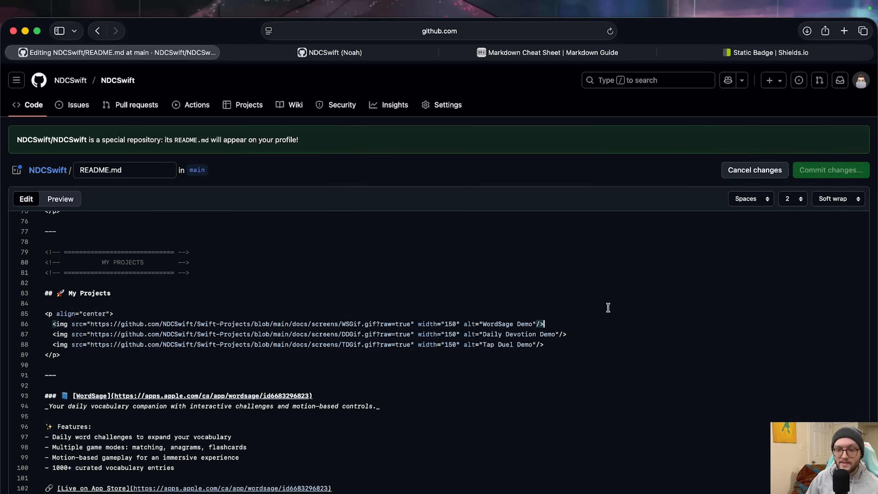
Select text in the WordSage demo image line of the README's My Projects section.
double_click(427, 324)
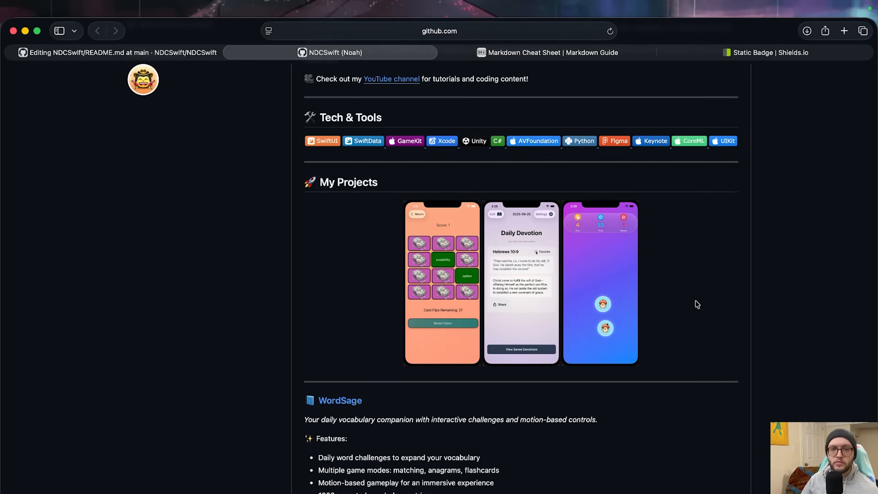
Scroll the rendered profile through My Projects GIFs, Work in Progress and Connect with Me badges.
scroll(down, 3)
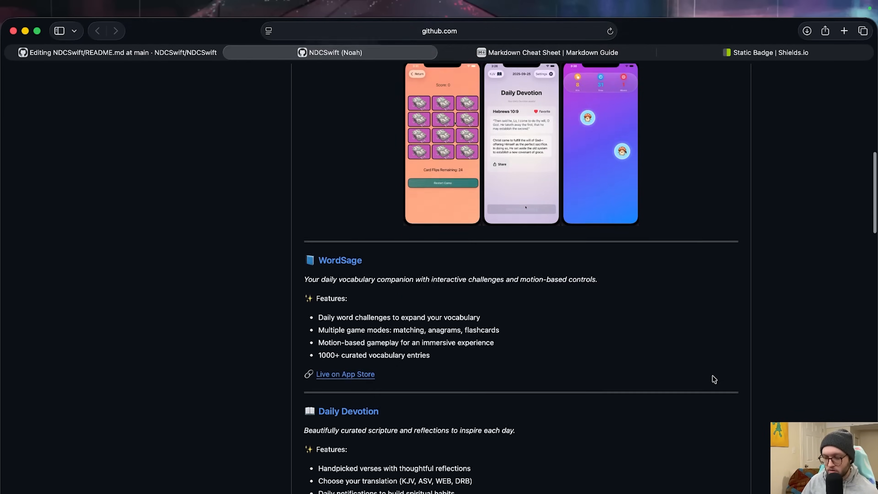
scroll(down, 3)
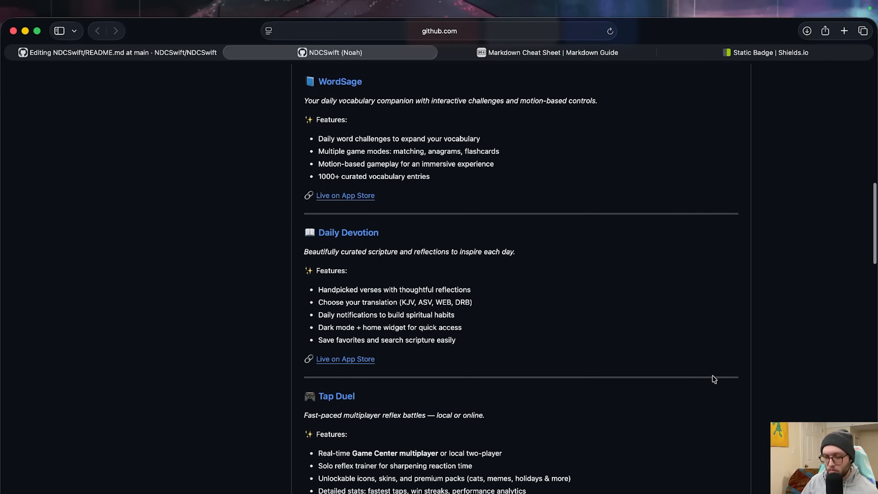
mouse_move(526, 295)
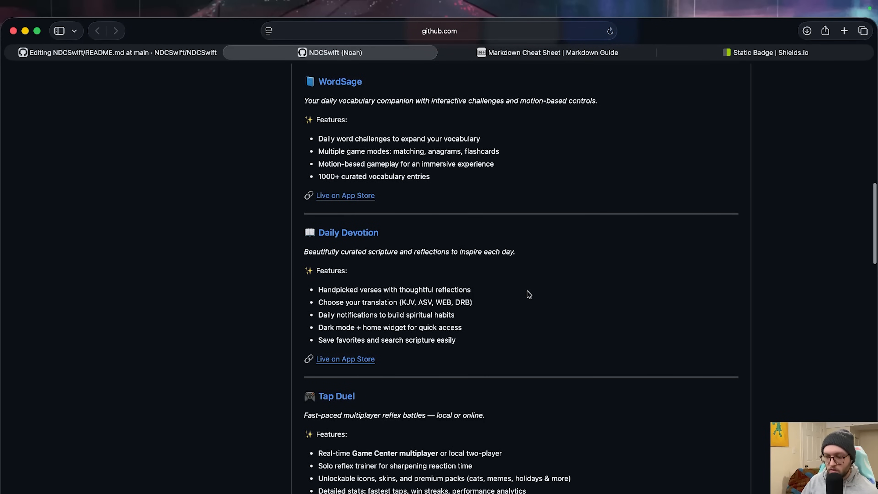
scroll(down, 3)
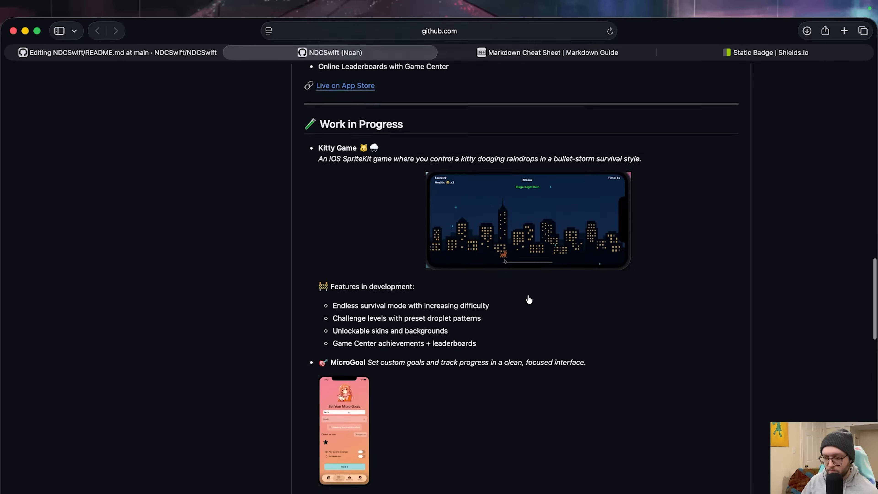
scroll(down, 3)
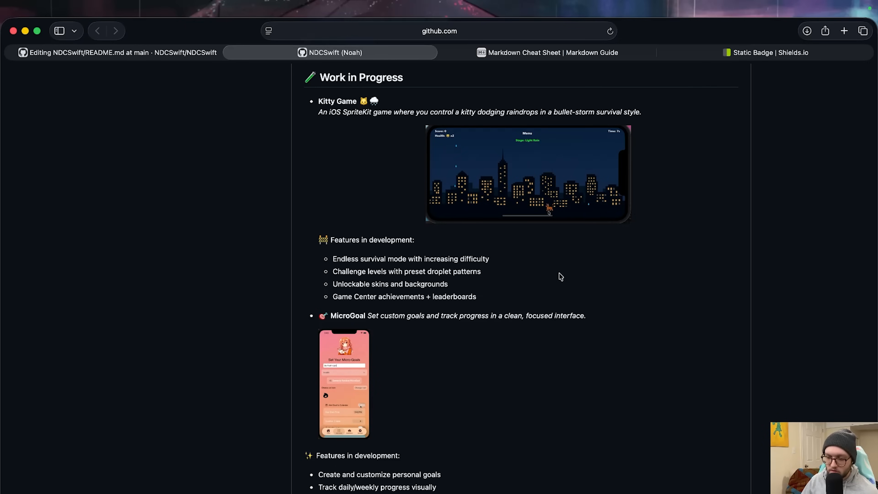
scroll(down, 3)
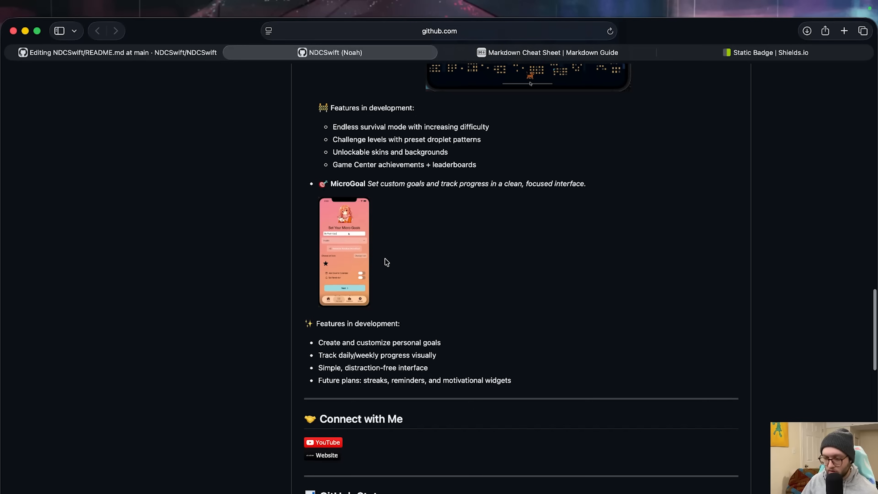
scroll(down, 3)
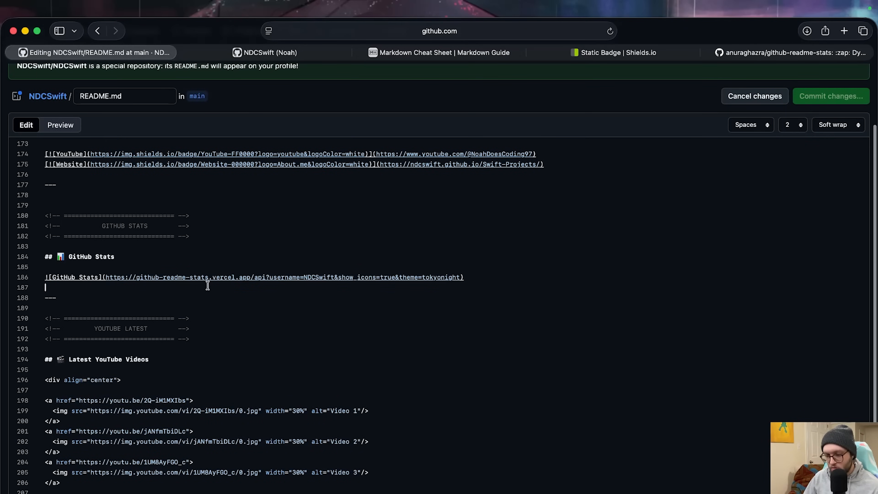
mouse_move(296, 274)
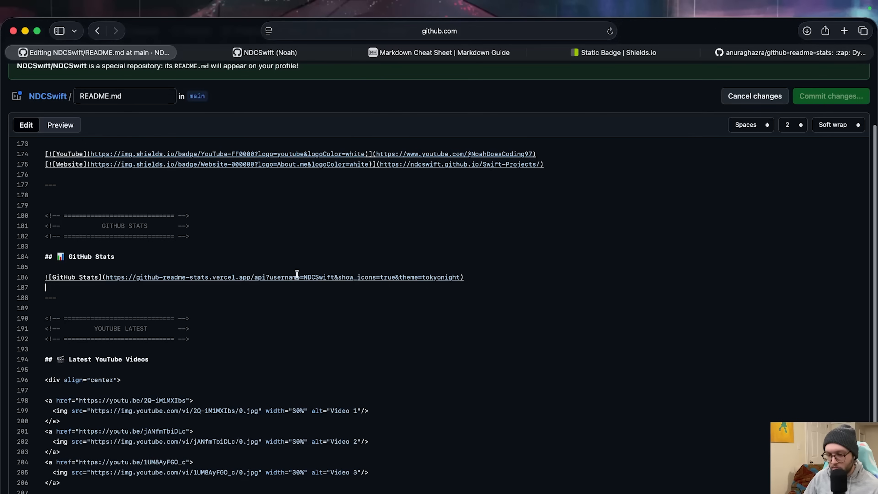
mouse_move(259, 296)
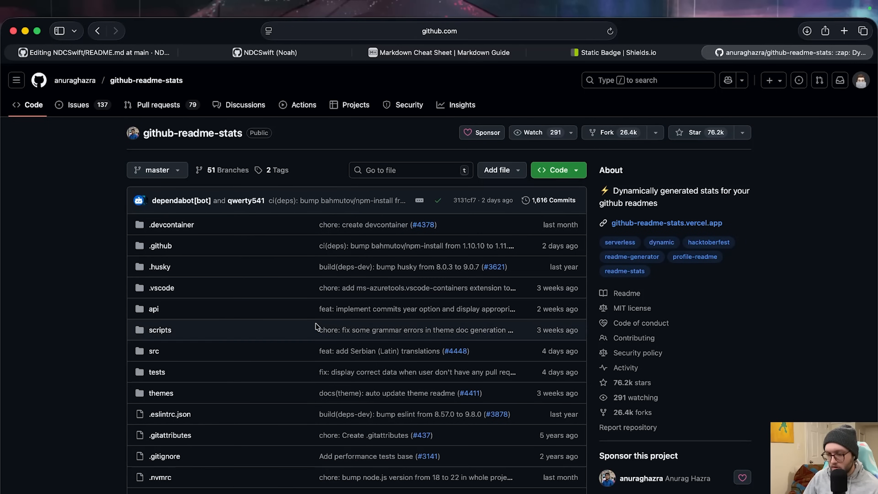
Find the GitHub Stats Card snippet in github-readme-stats, select its username value, and return to the profile.
scroll(down, 3)
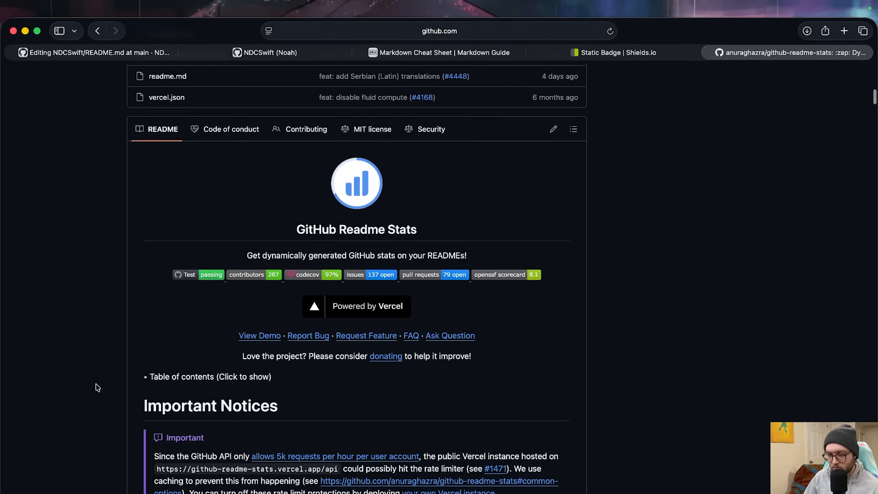
scroll(down, 3)
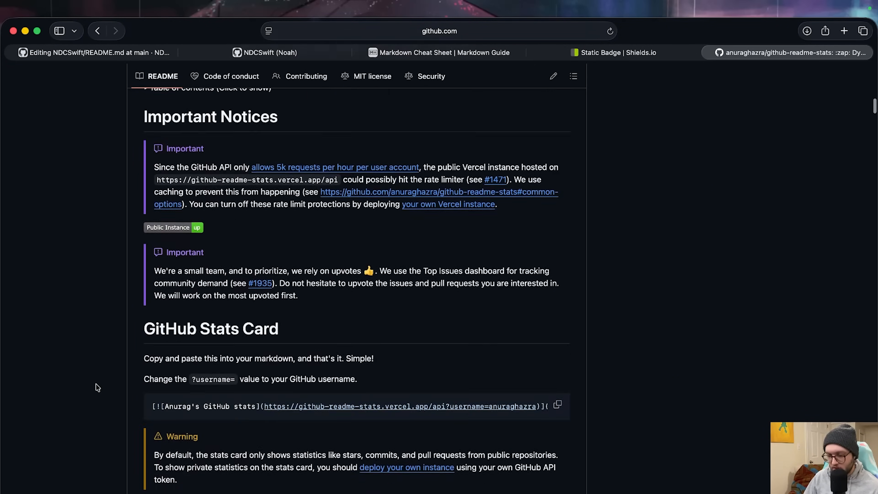
scroll(down, 3)
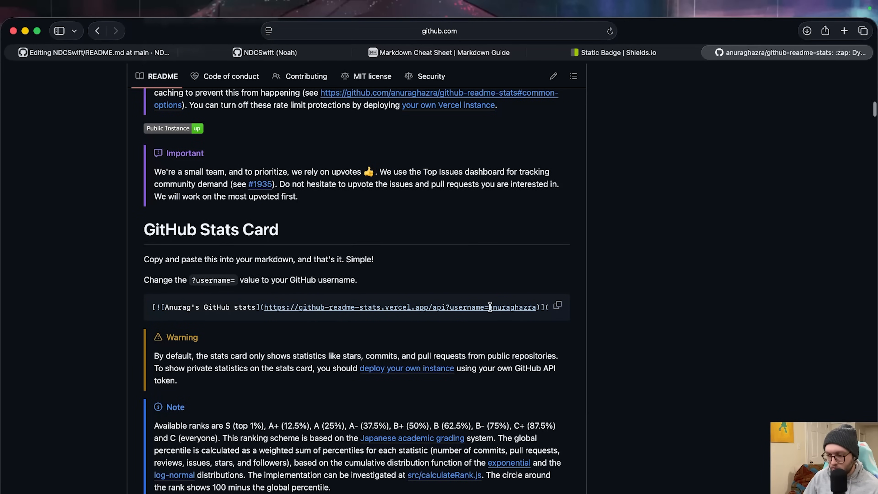
double_click(513, 307)
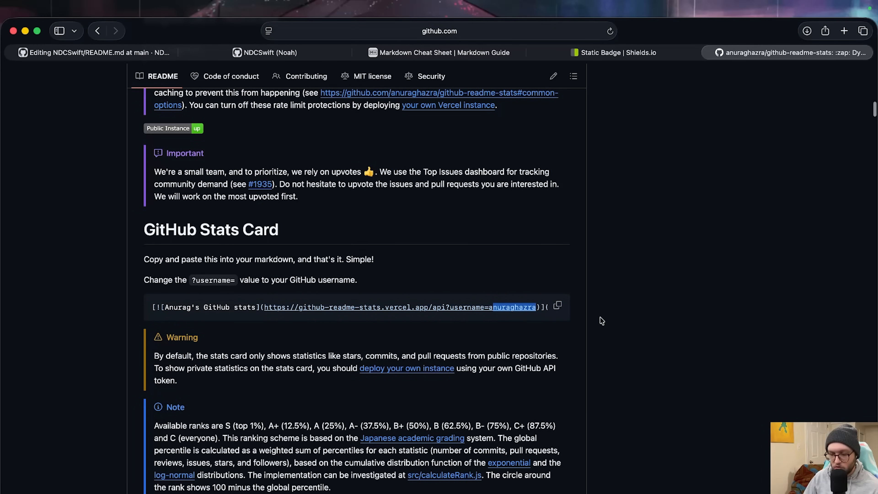
click(271, 52)
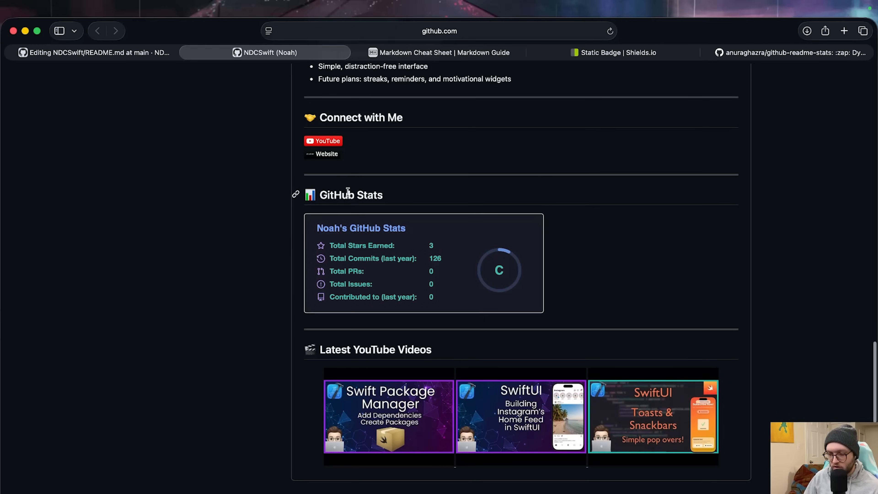
Scroll the profile past the stats card and YouTube videos, then return to the README editor.
scroll(down, 3)
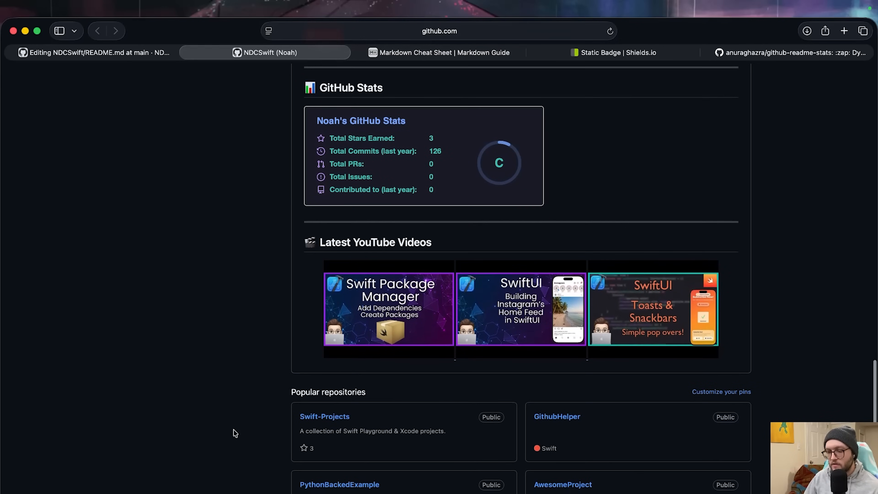
scroll(down, 3)
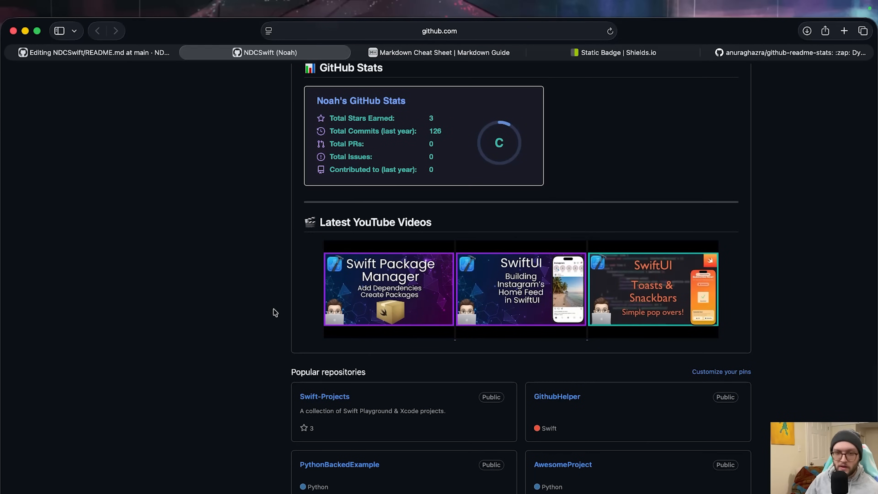
click(90, 52)
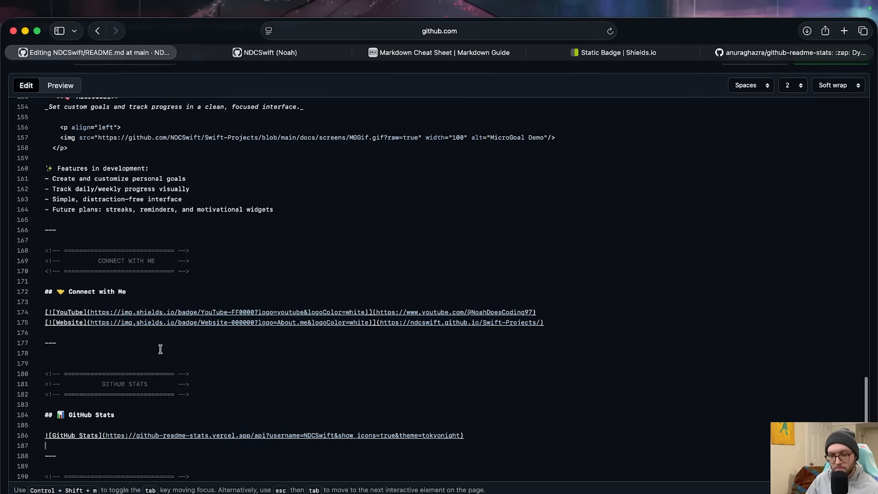
Return to the profile tab showing the README from the NDC banner through About Me.
click(270, 52)
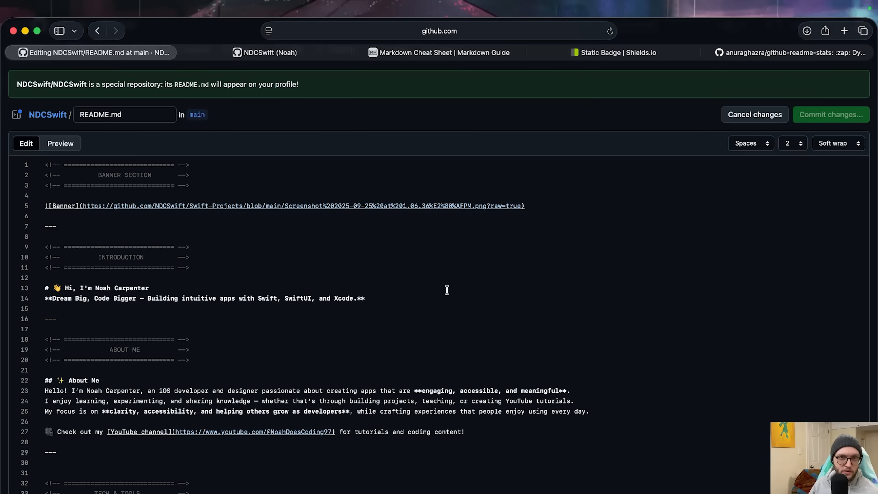
click(266, 52)
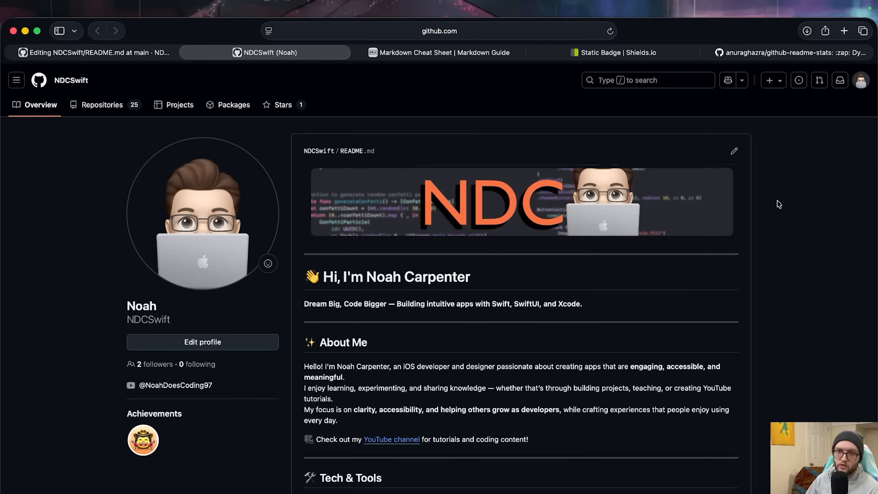
scroll(down, 3)
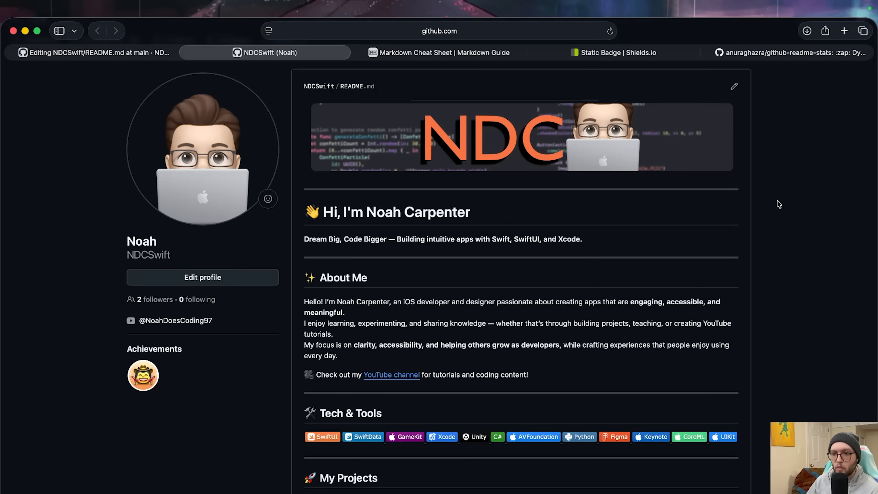
scroll(down, 3)
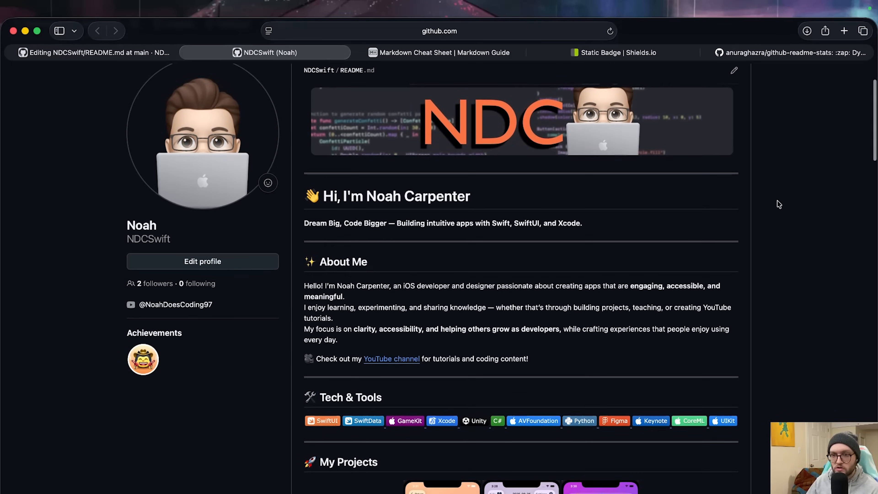
scroll(down, 3)
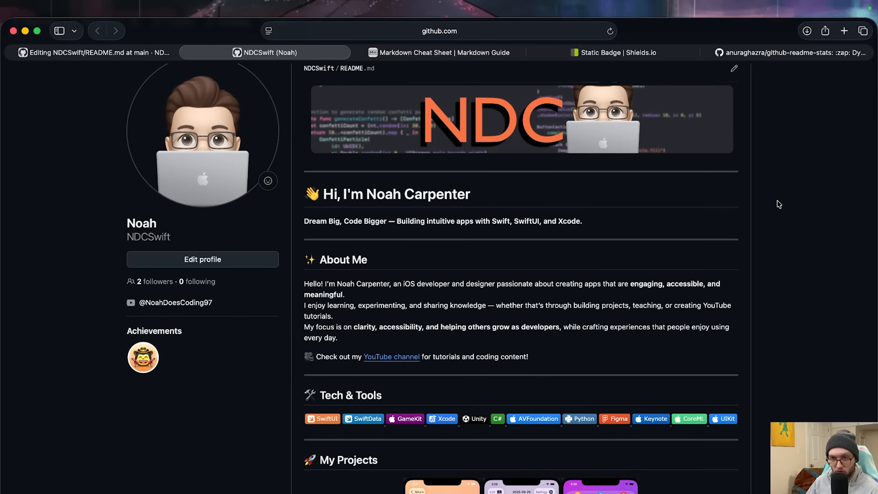
scroll(down, 3)
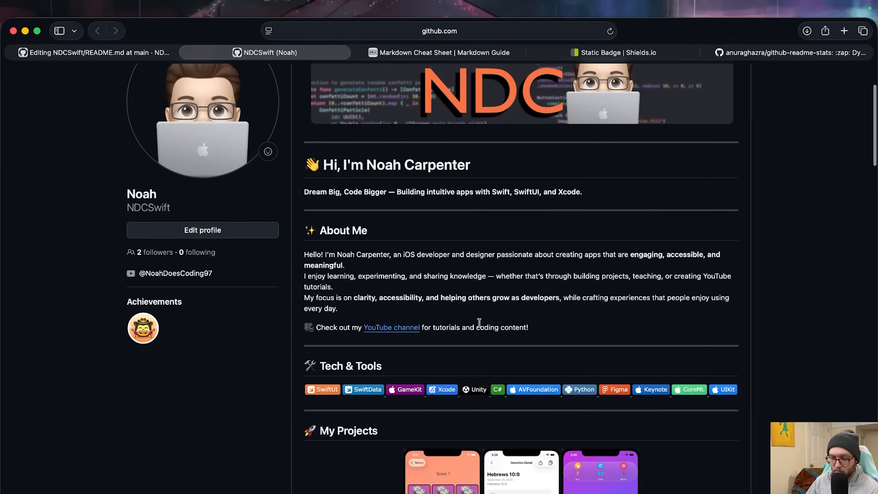
scroll(down, 3)
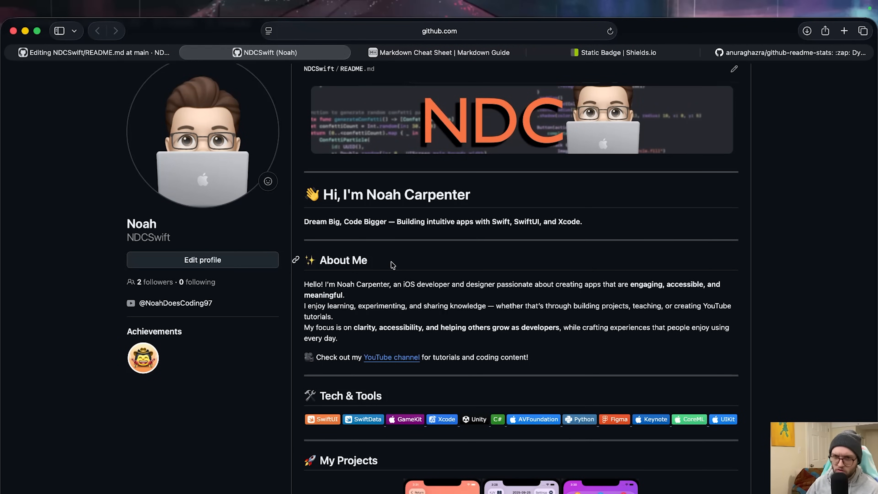
scroll(down, 3)
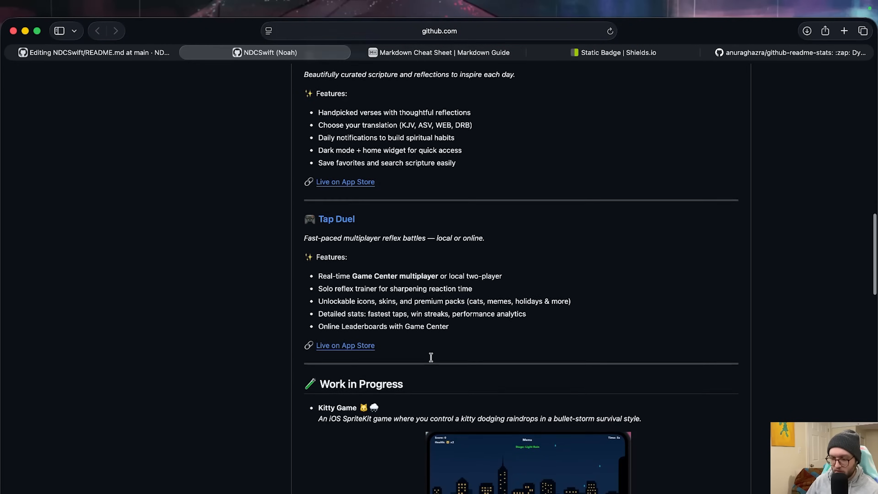
scroll(down, 3)
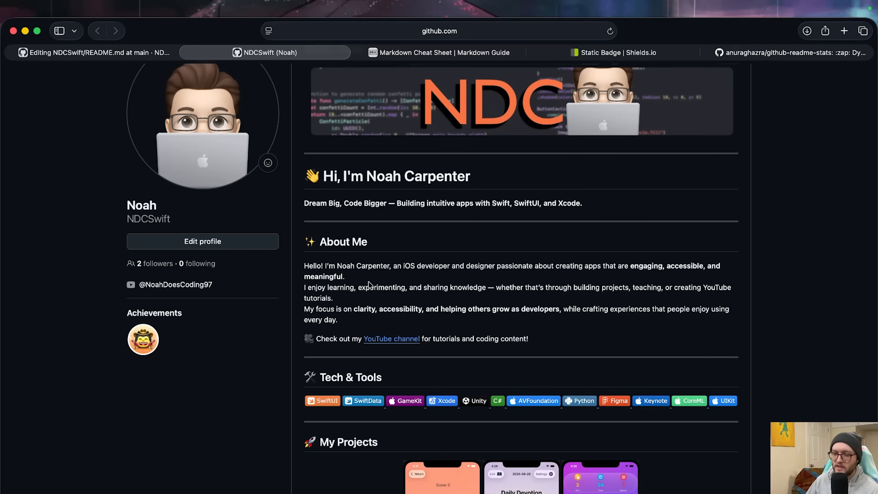
mouse_move(317, 247)
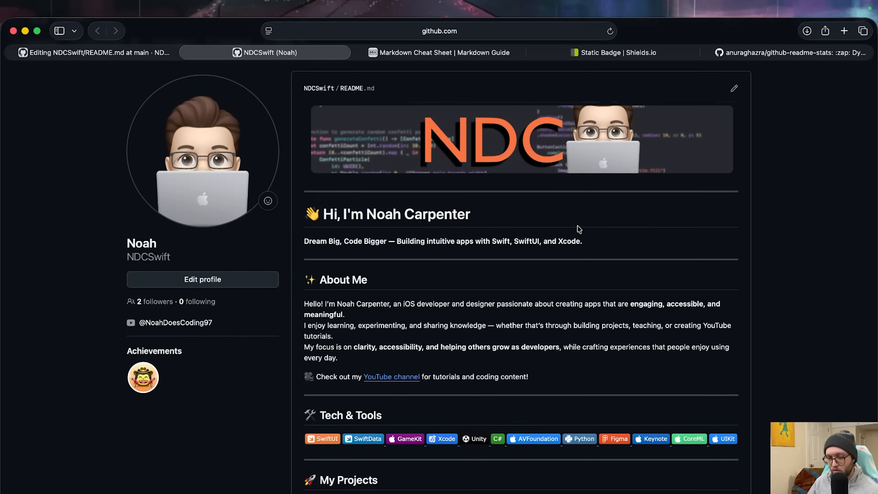
mouse_move(407, 235)
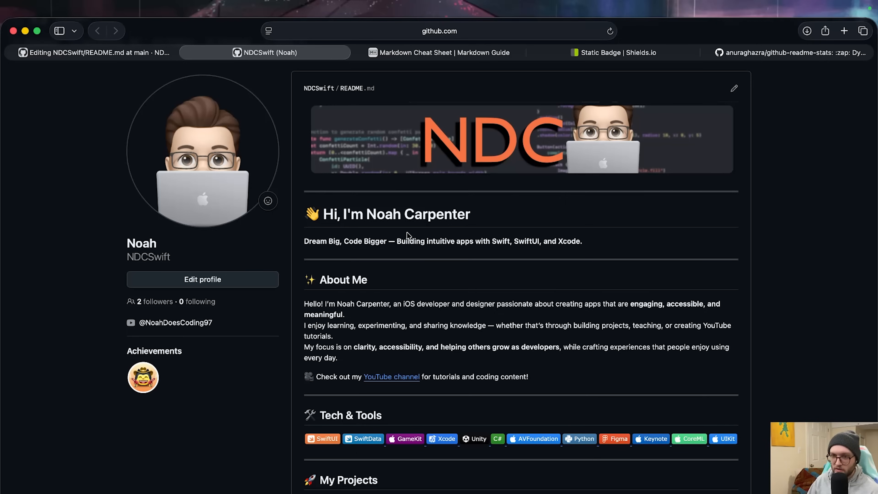
mouse_move(412, 255)
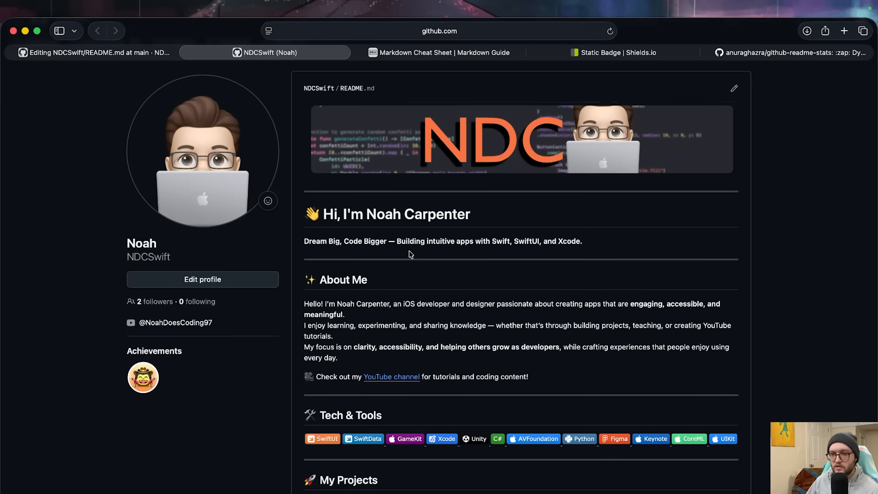
scroll(down, 3)
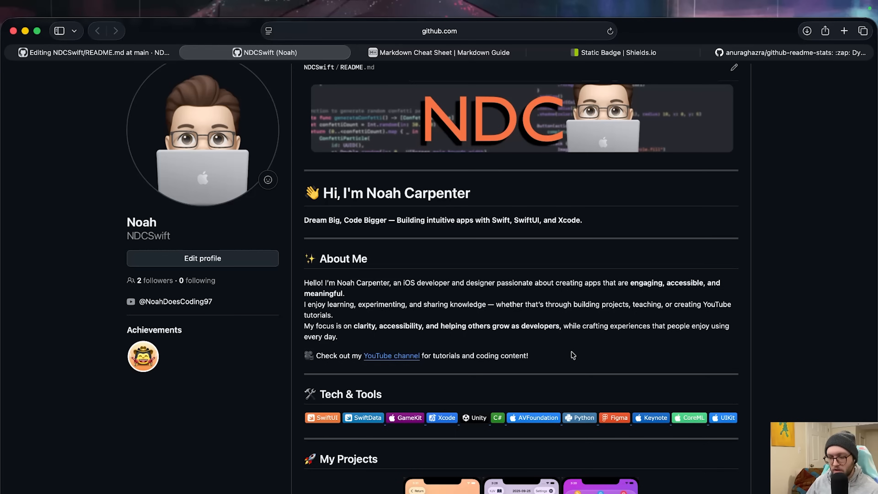
scroll(down, 3)
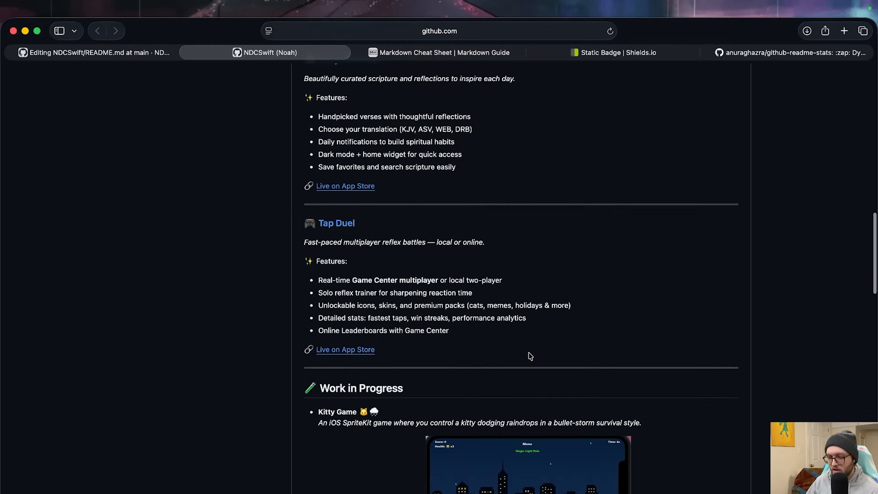
scroll(down, 3)
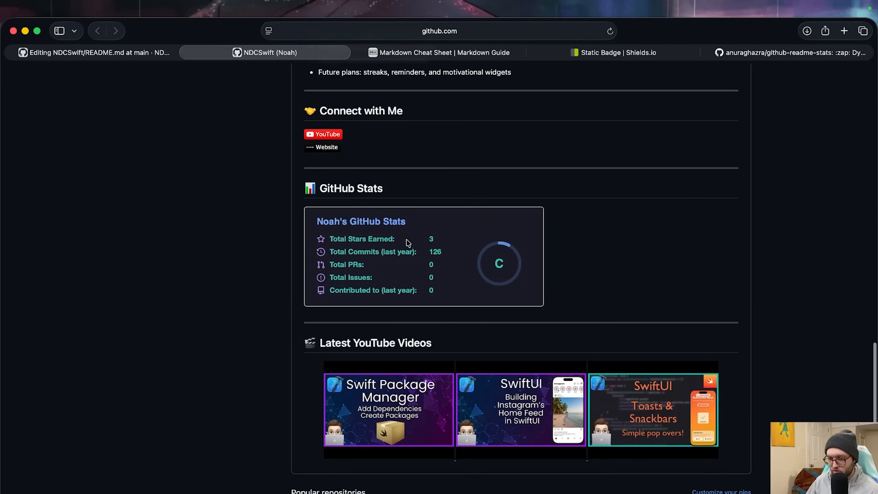
scroll(up, 3)
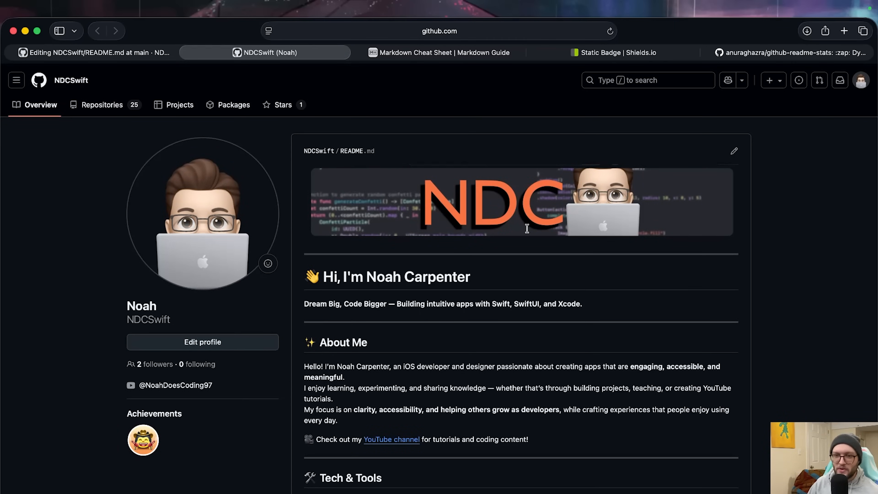
scroll(down, 3)
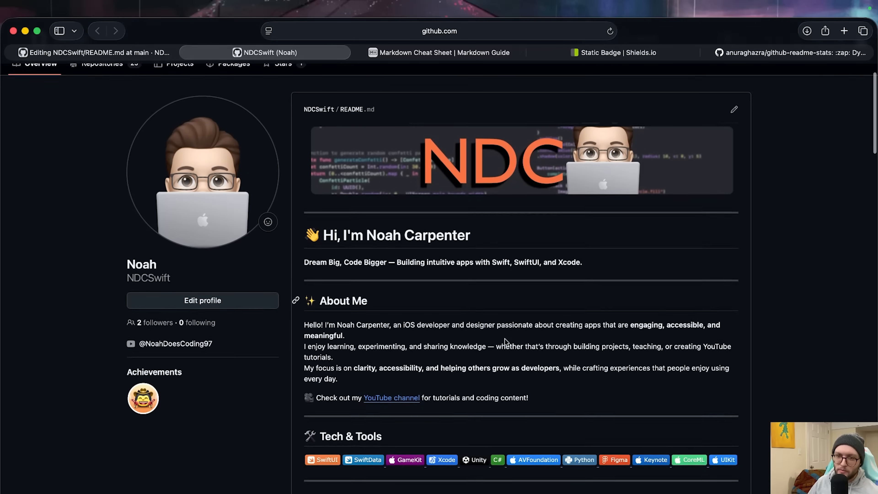
scroll(down, 3)
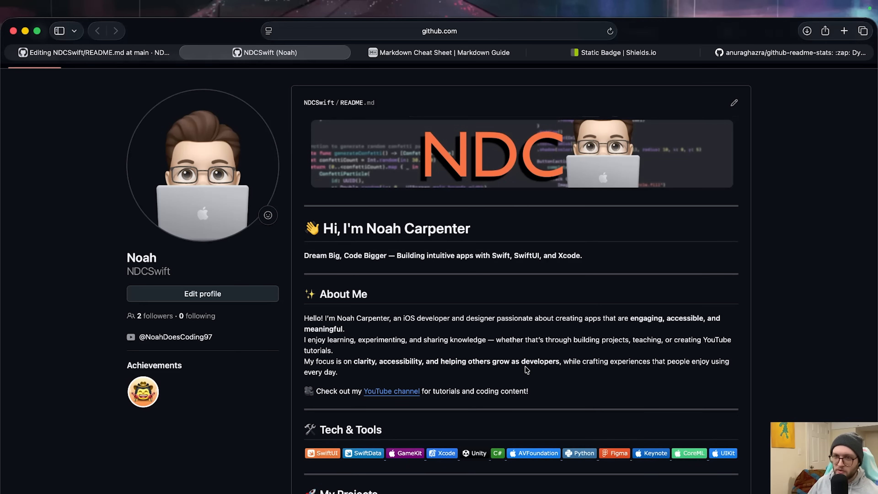
mouse_move(568, 354)
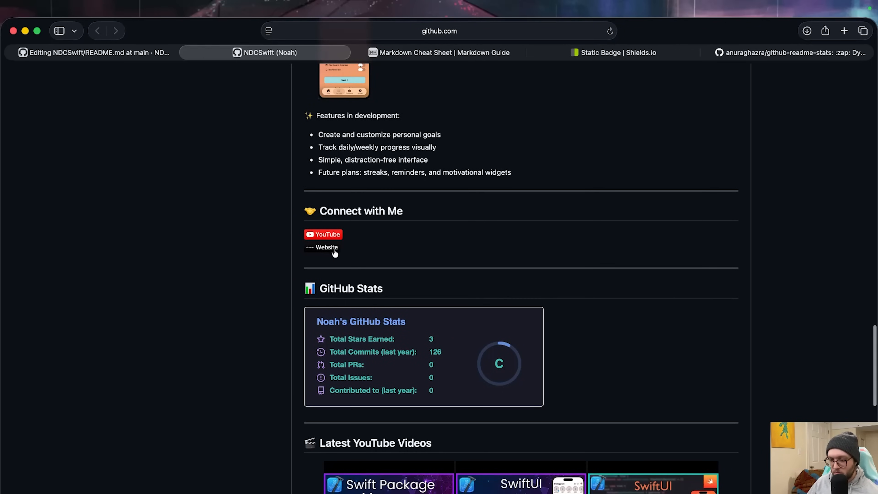
mouse_move(391, 256)
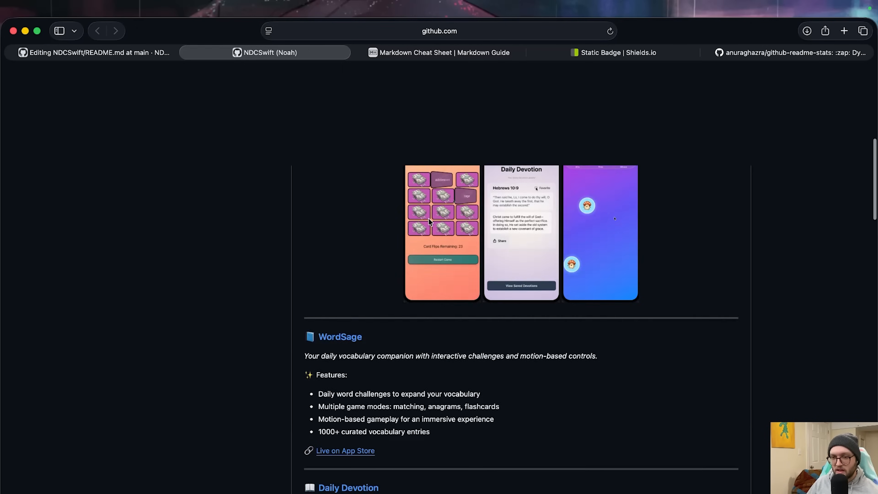
scroll(up, 3)
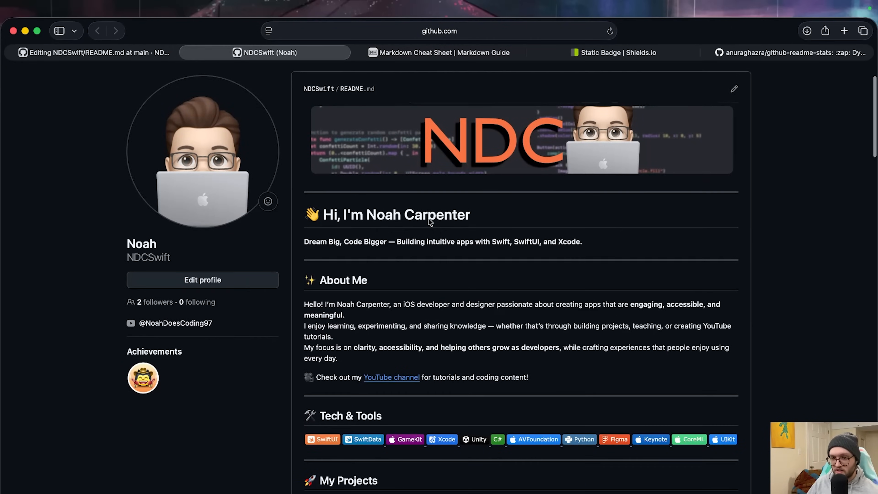
scroll(down, 3)
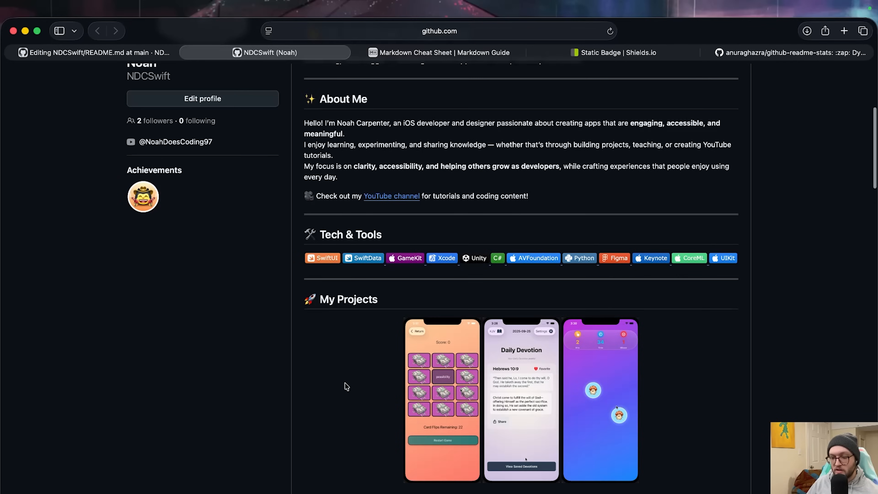
scroll(down, 3)
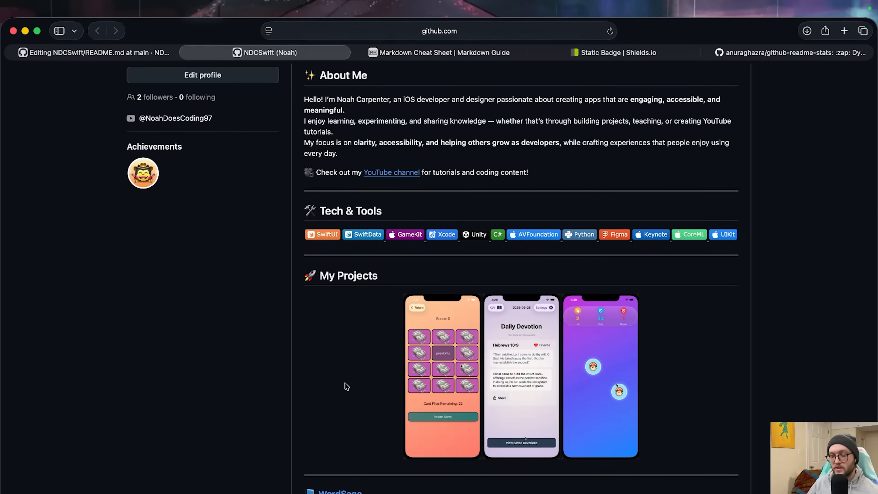
scroll(down, 3)
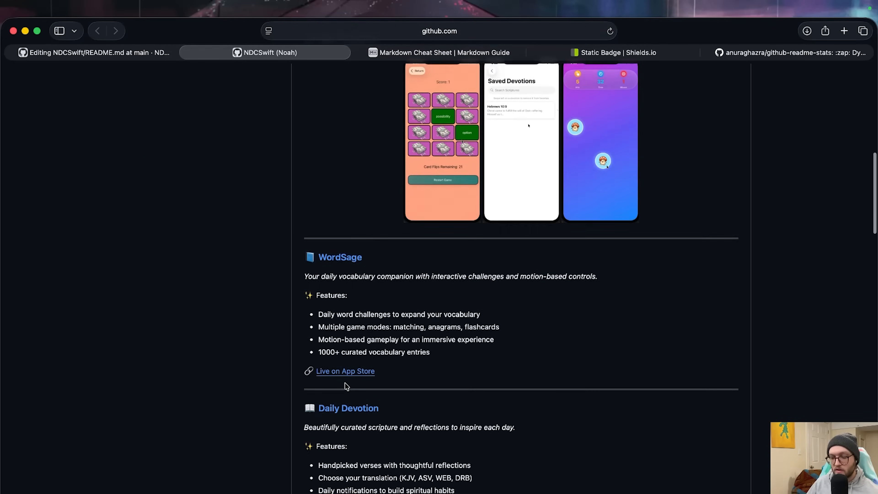
scroll(down, 3)
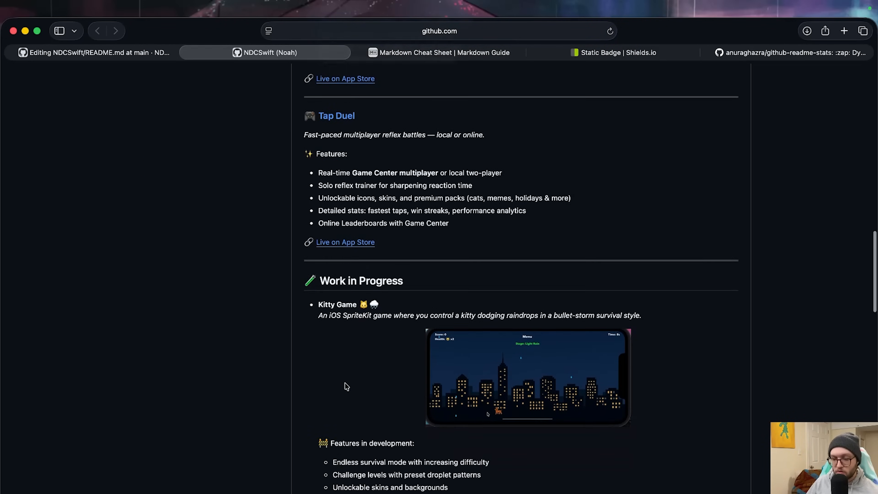
scroll(down, 3)
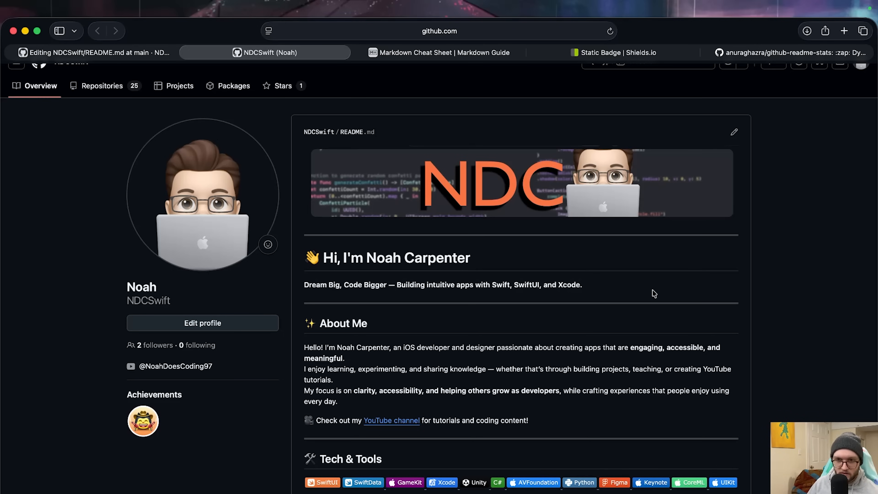
mouse_move(462, 468)
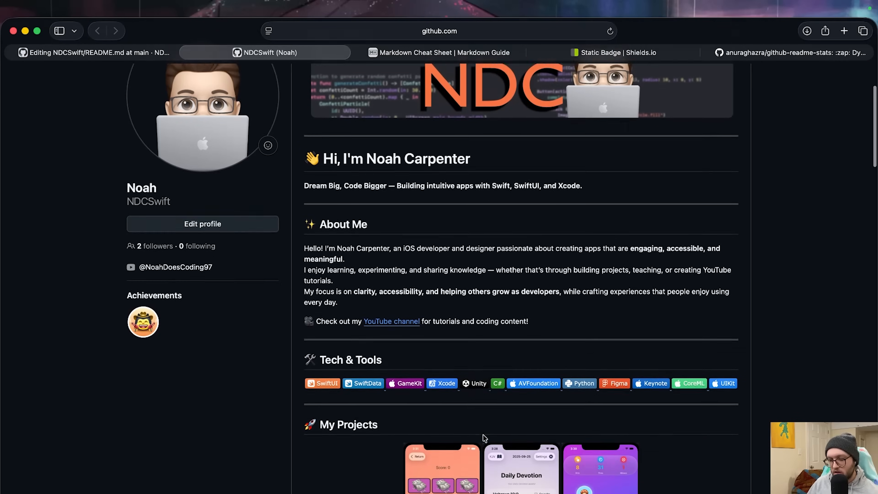
scroll(down, 3)
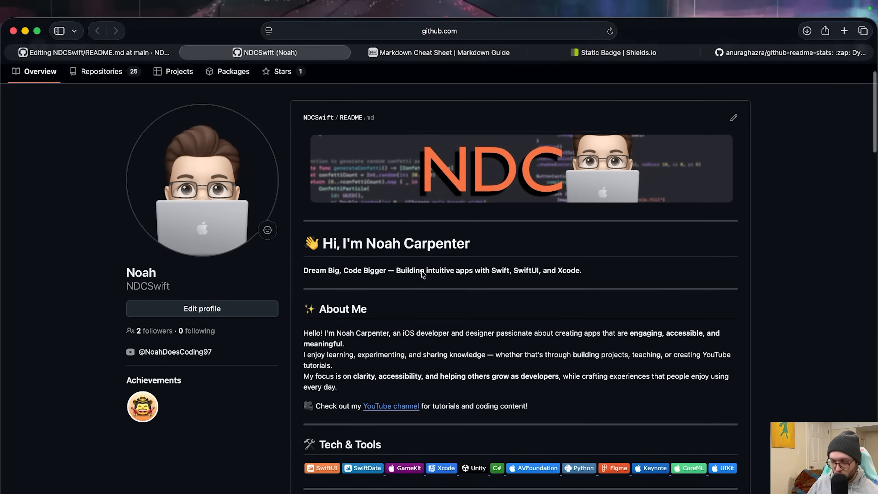
scroll(down, 3)
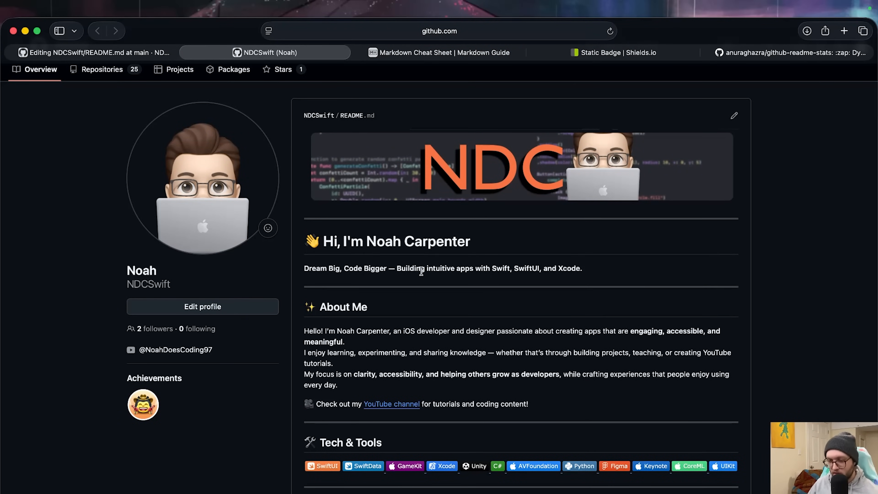